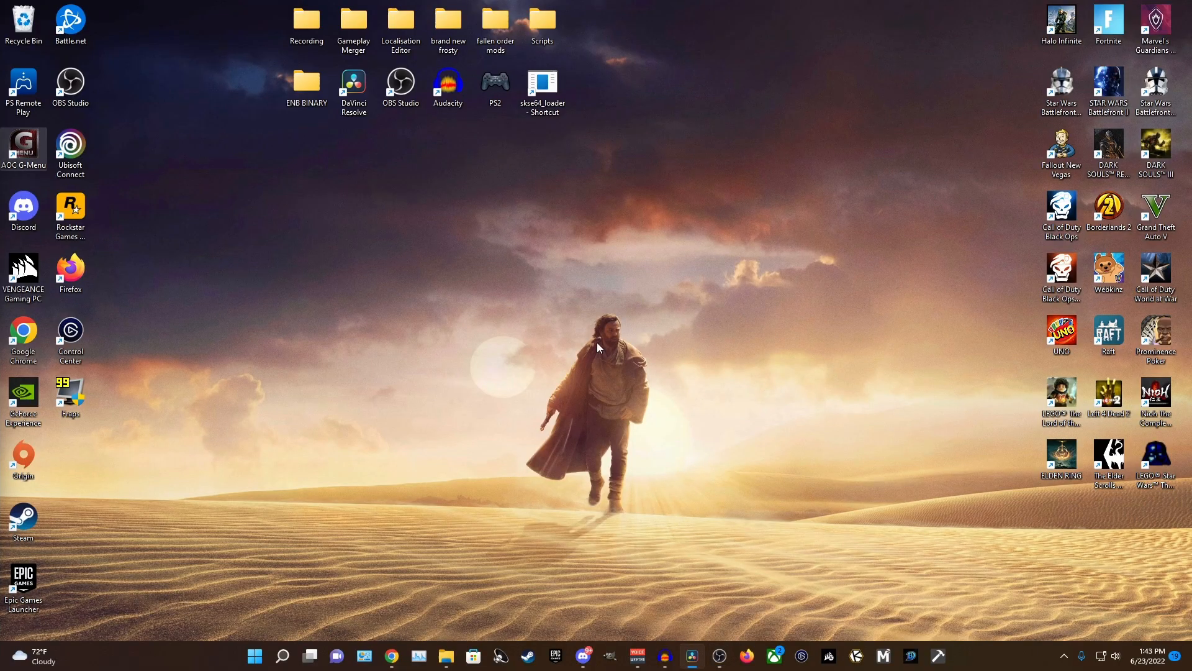
mouse_move(585, 462)
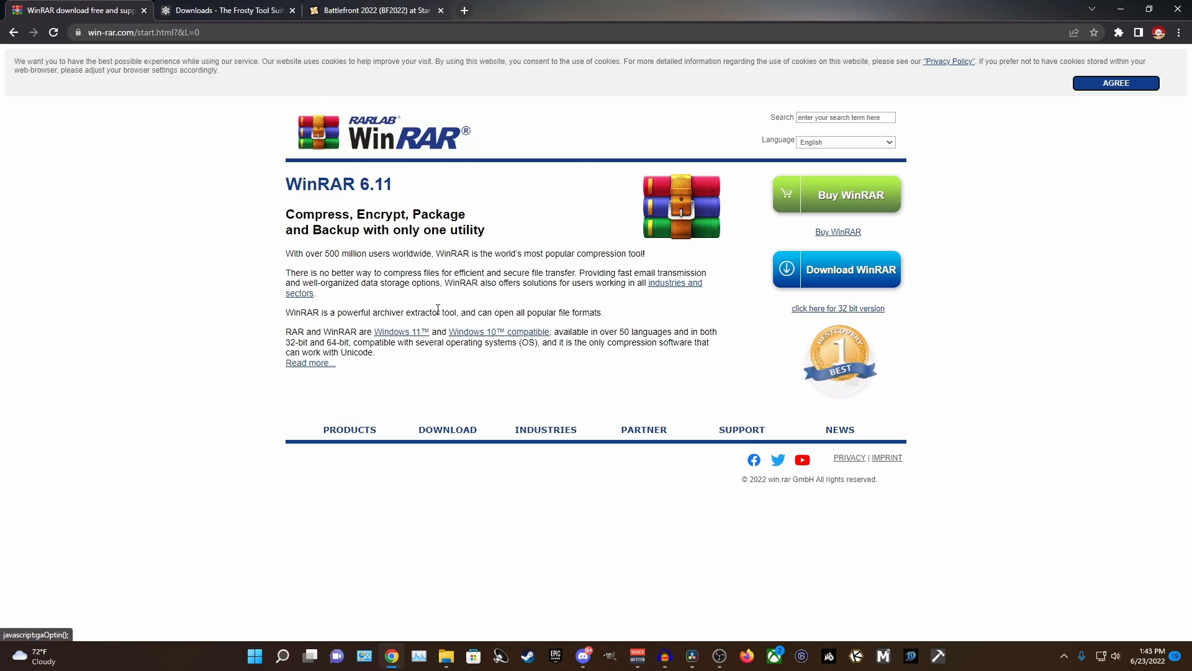
mouse_move(498, 312)
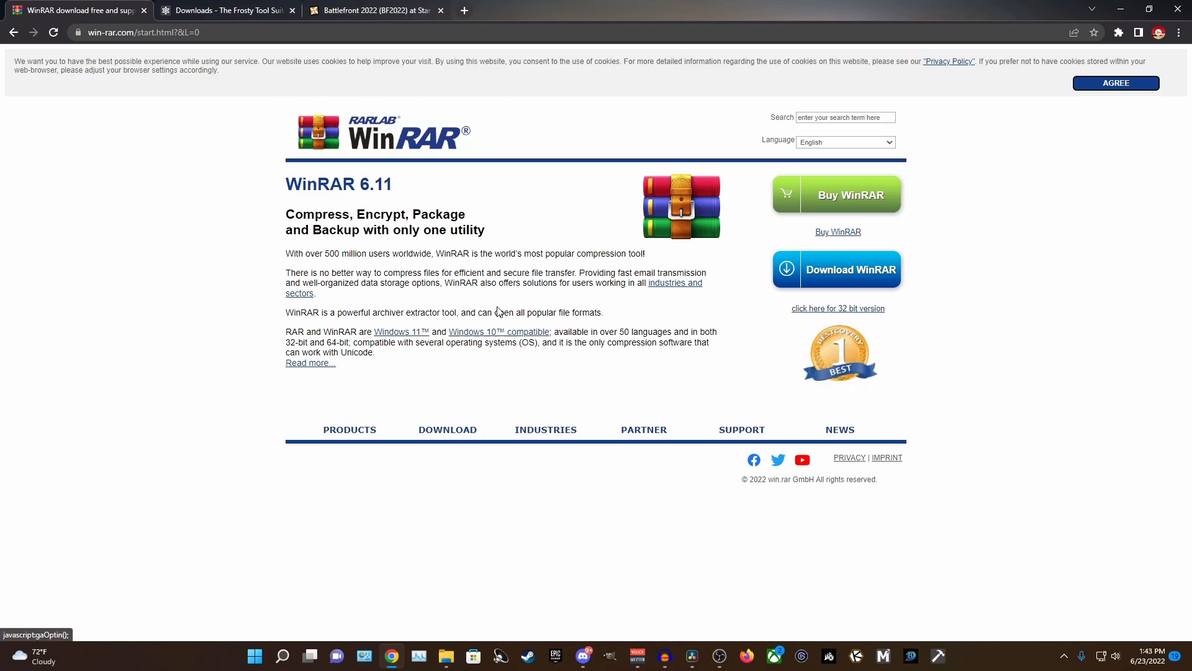
mouse_move(447, 428)
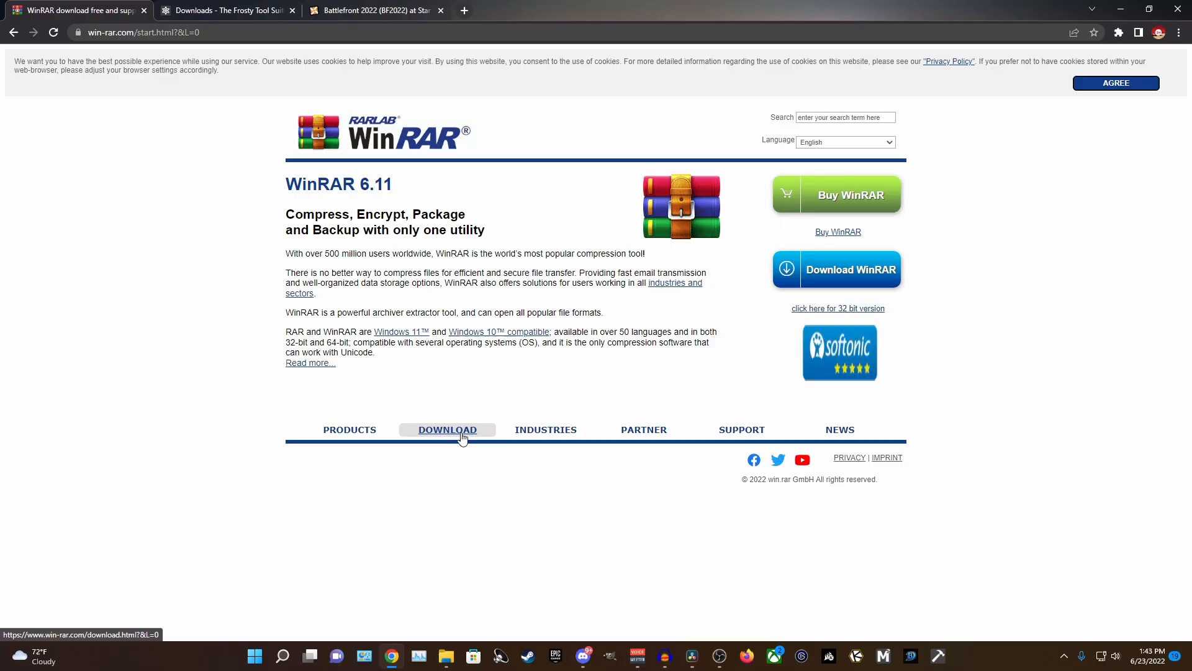
Download the WinRAR 6.11 English 64-bit installer and open it from the download bar.
click(448, 430)
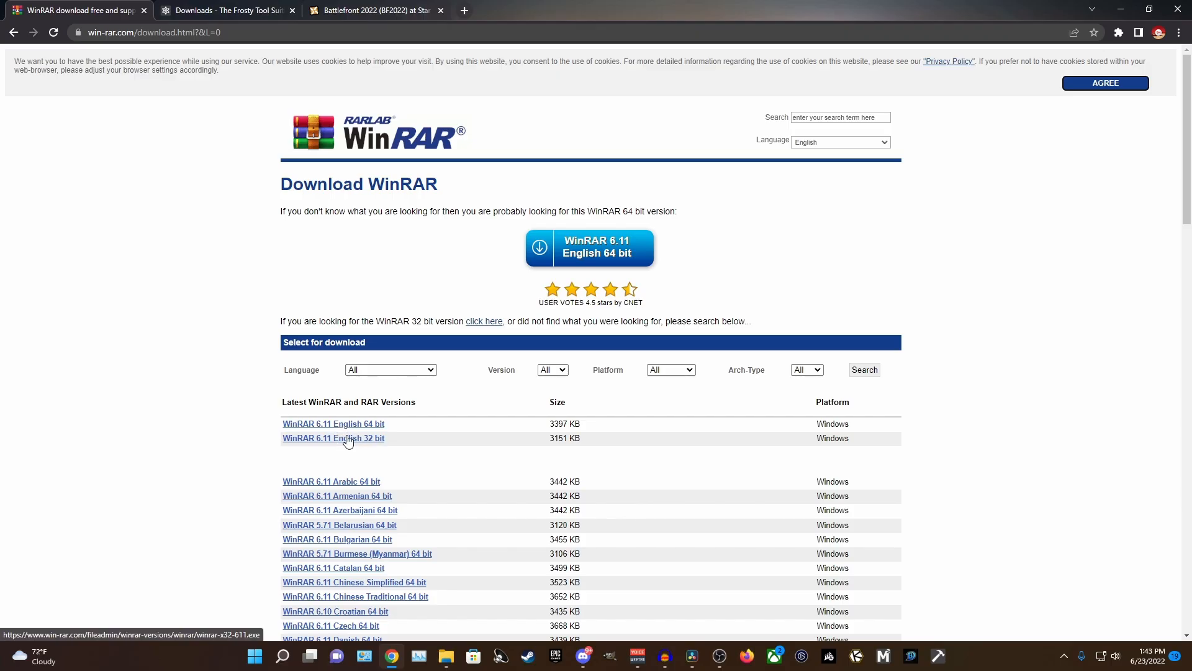
click(333, 423)
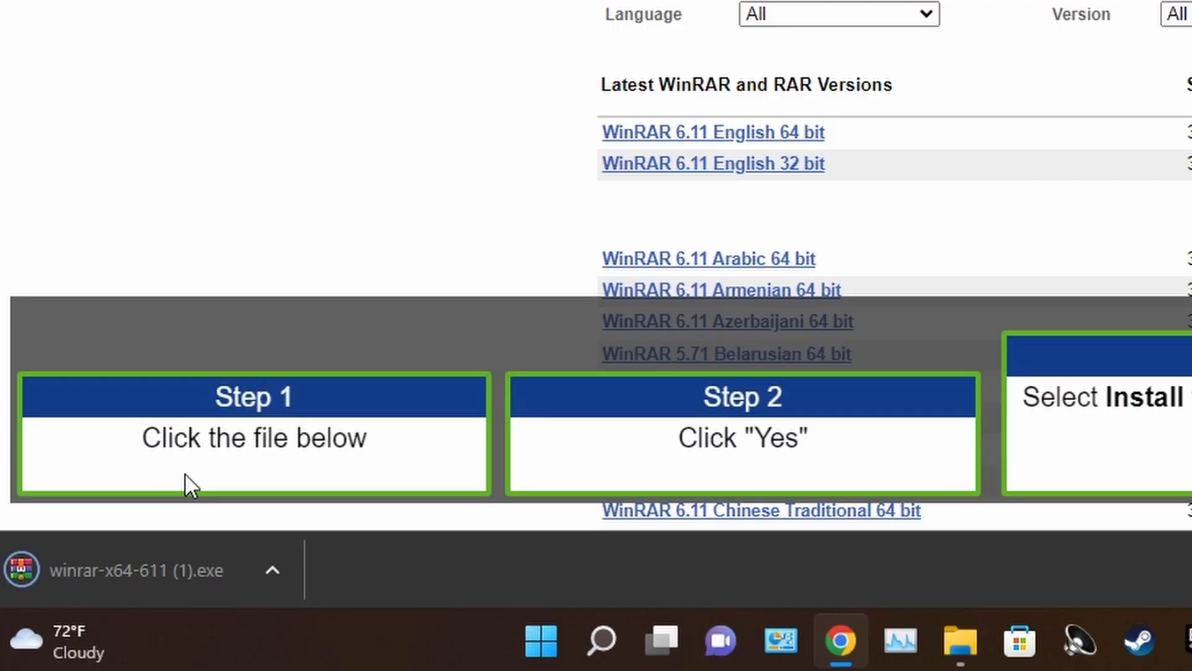
click(133, 570)
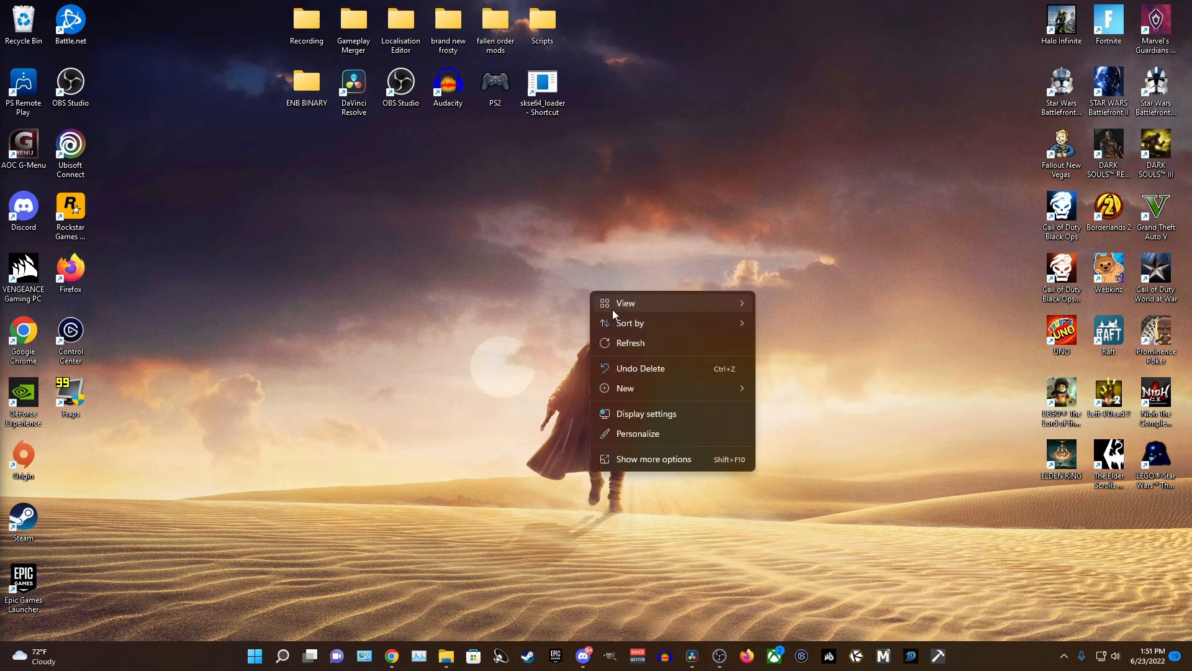
Create a new desktop folder named 'bfl'.
click(624, 387)
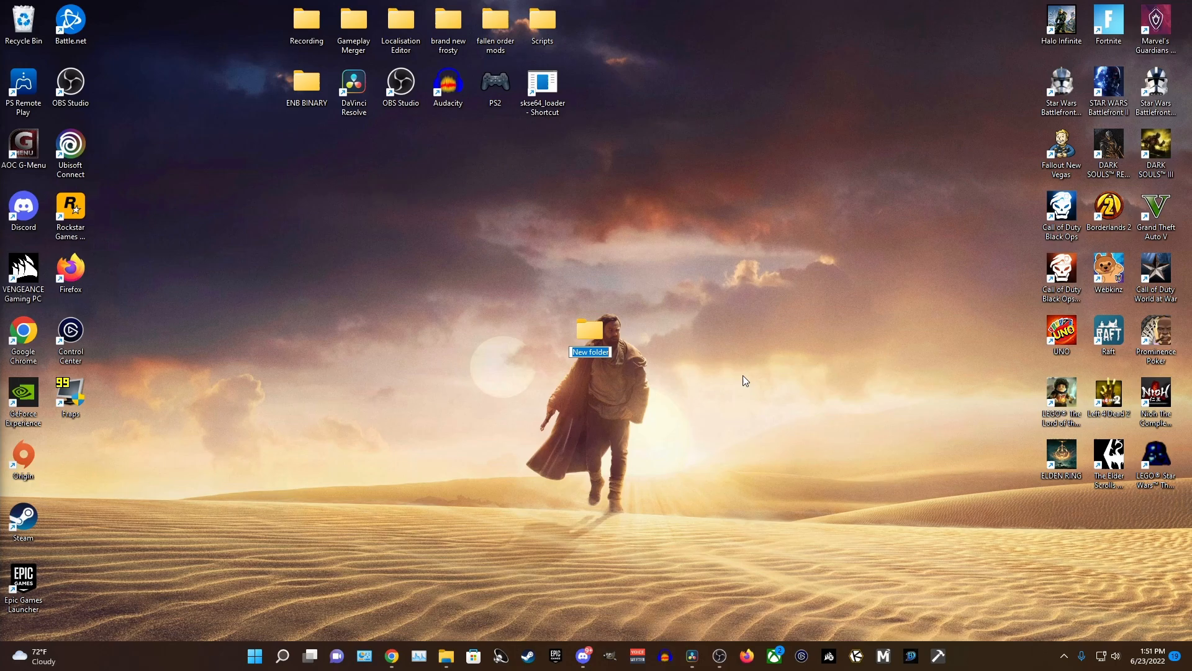
text(bfl)
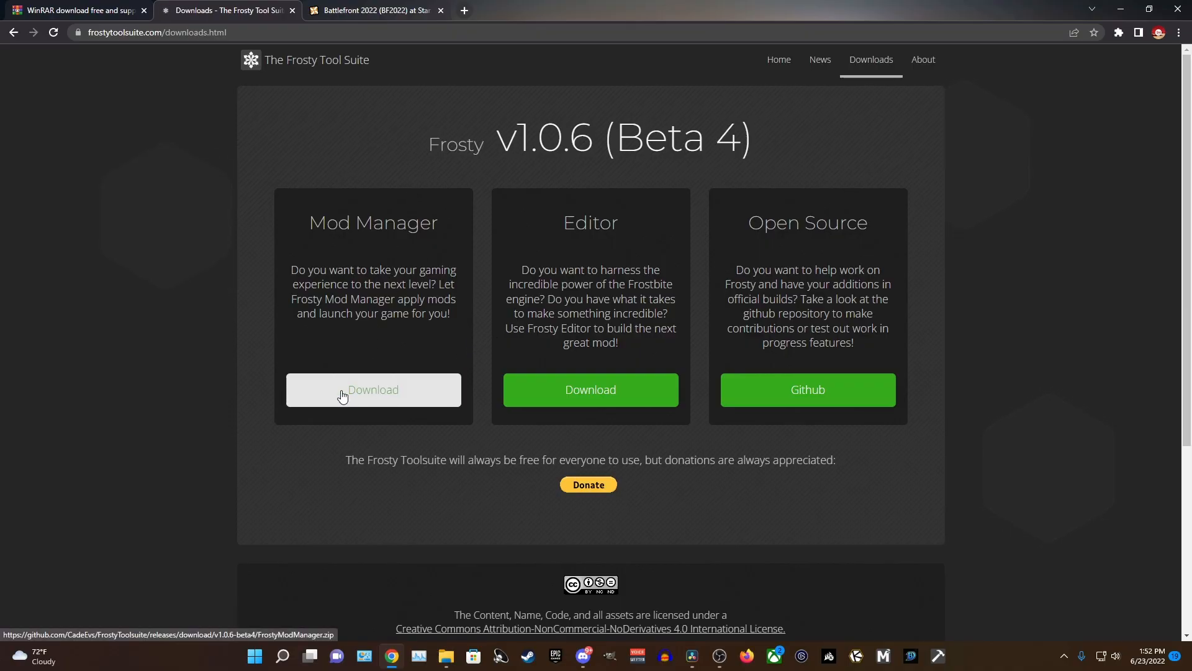
Download the Frosty Mod Manager zip from the Downloads page.
click(373, 388)
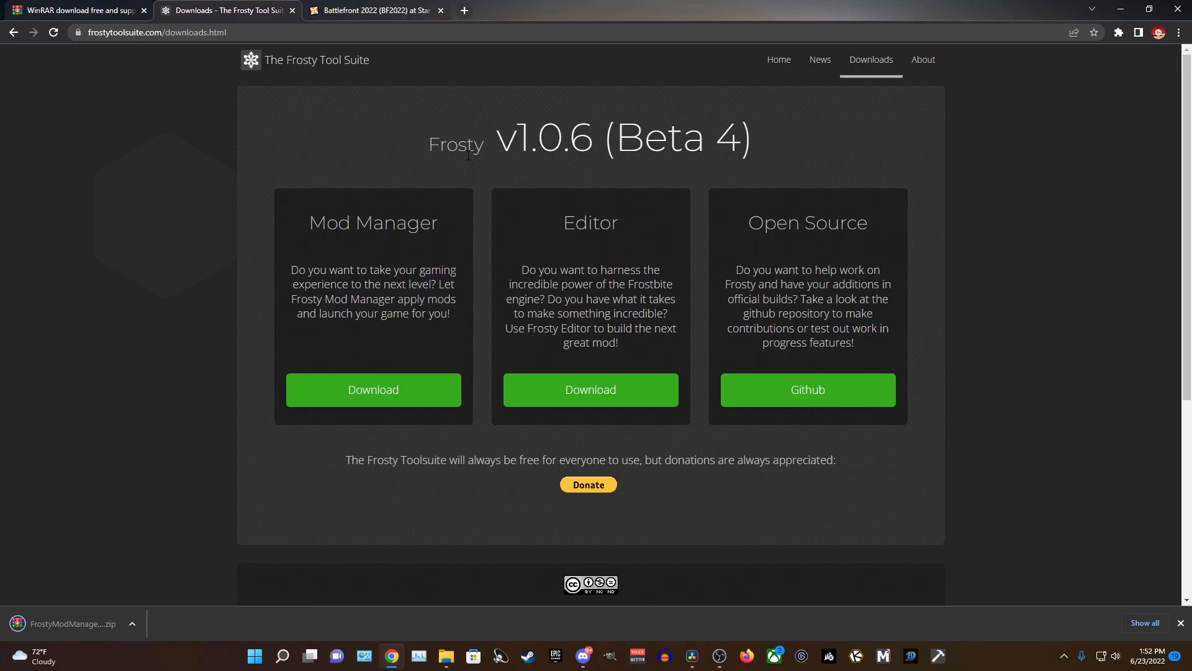
mouse_move(745, 178)
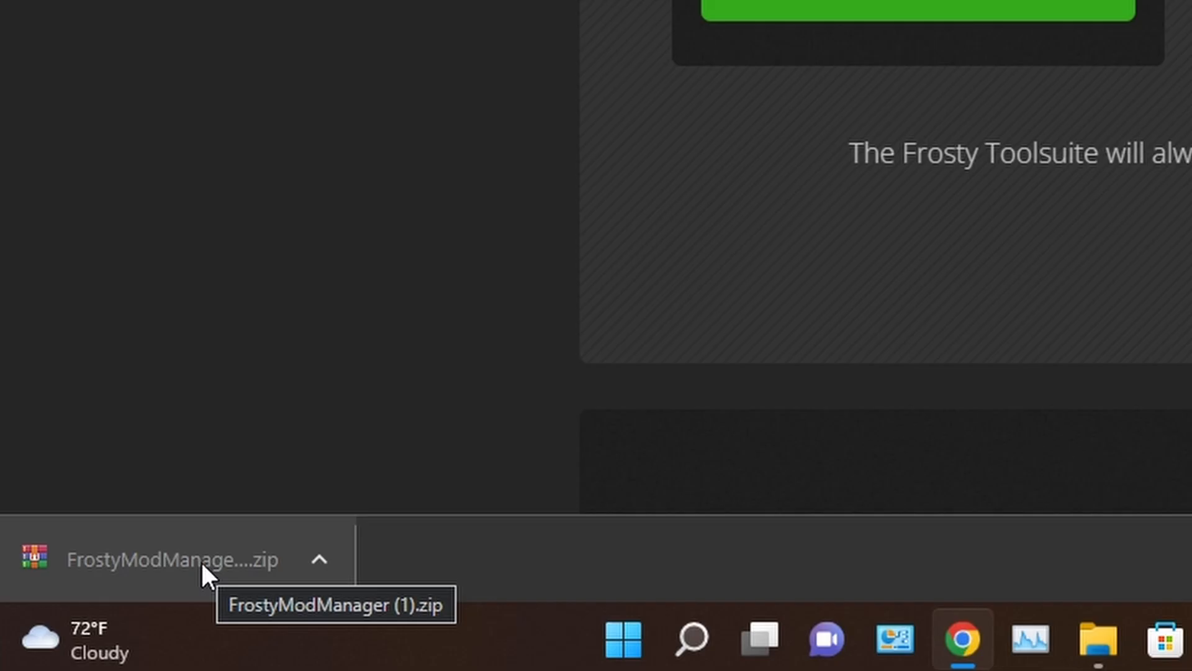
mouse_move(236, 559)
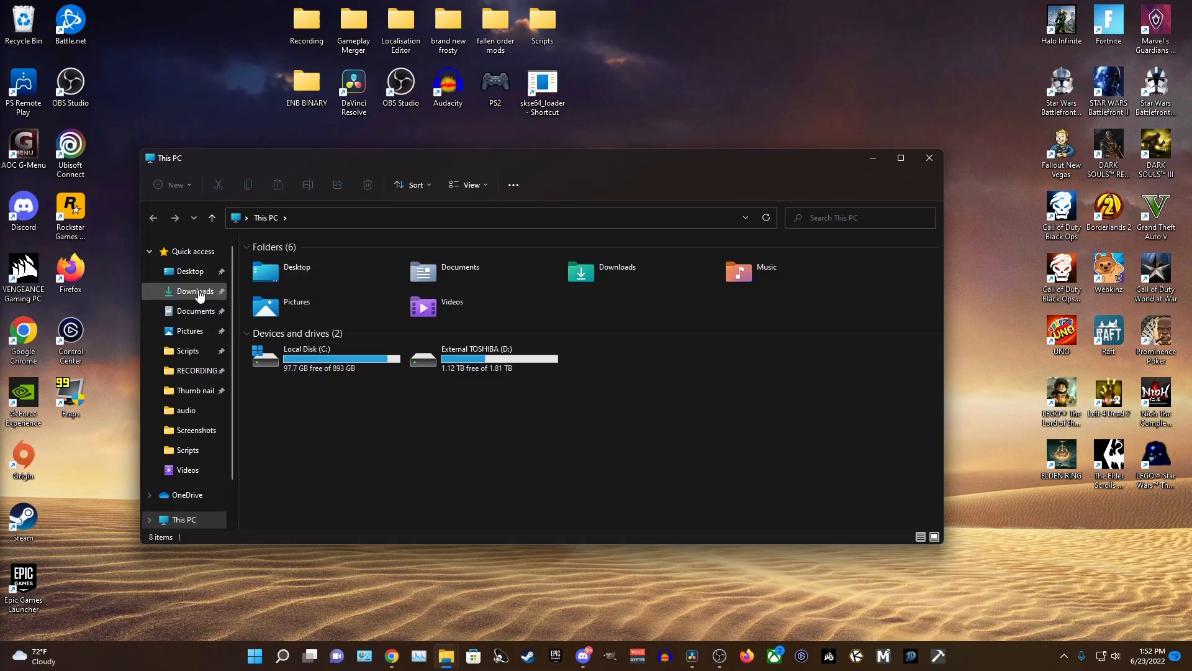
Extract the Frosty Mod Manager zip inside the bf2 mods folder using Extract All.
click(195, 290)
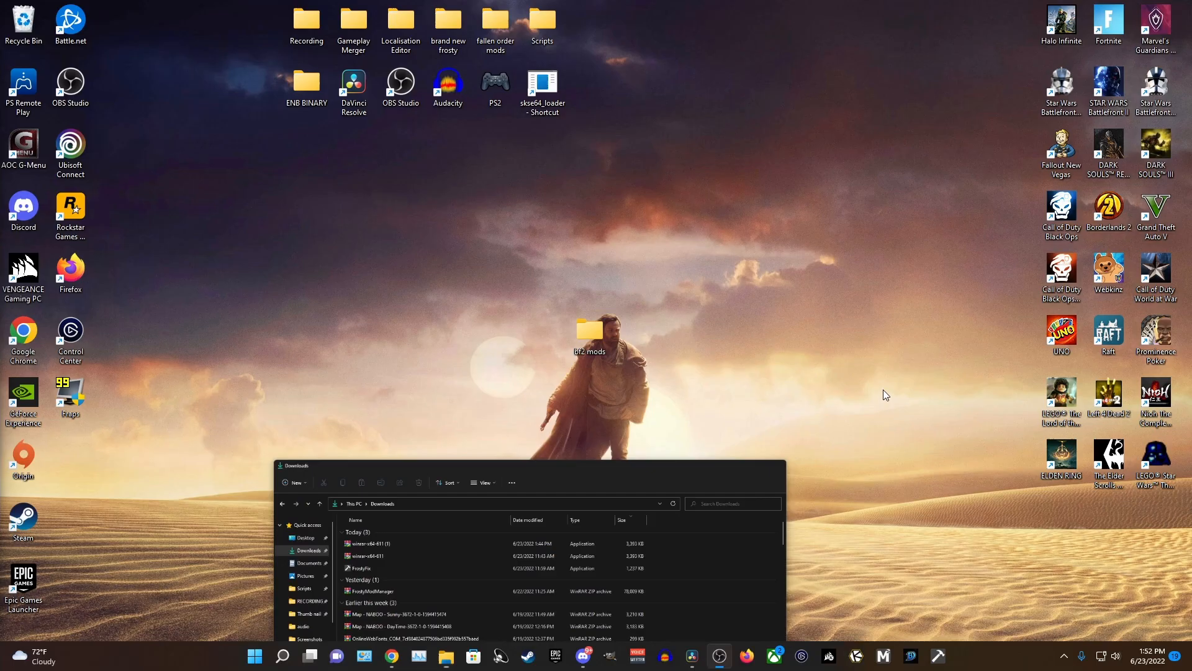
double_click(589, 331)
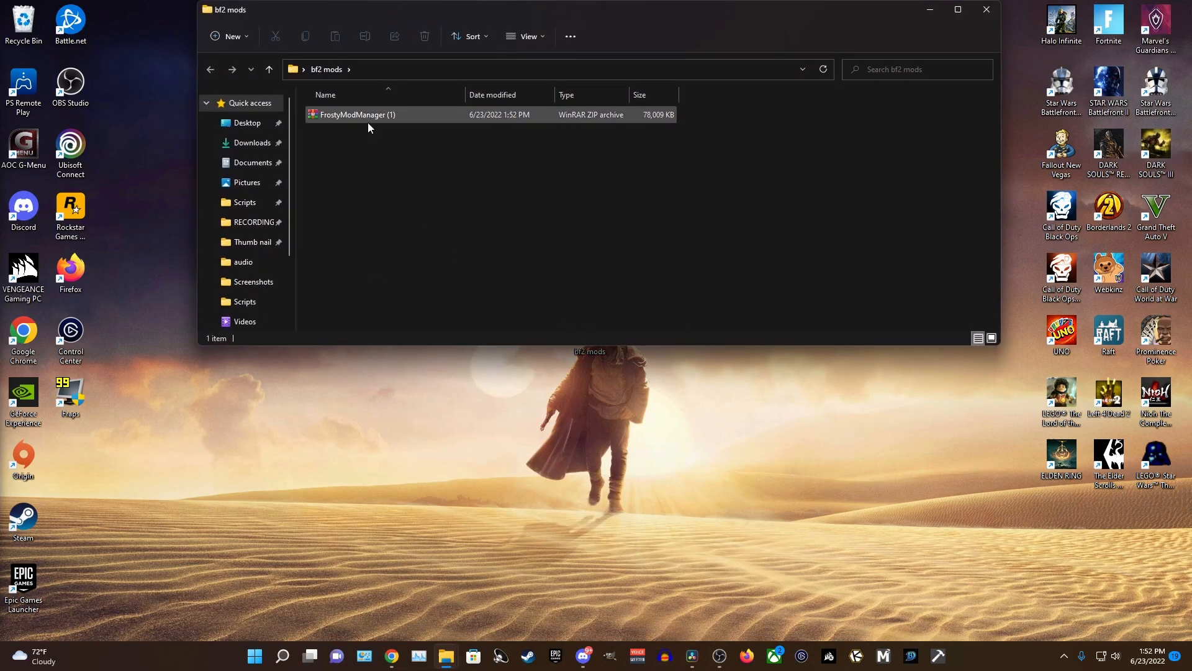
right_click(358, 114)
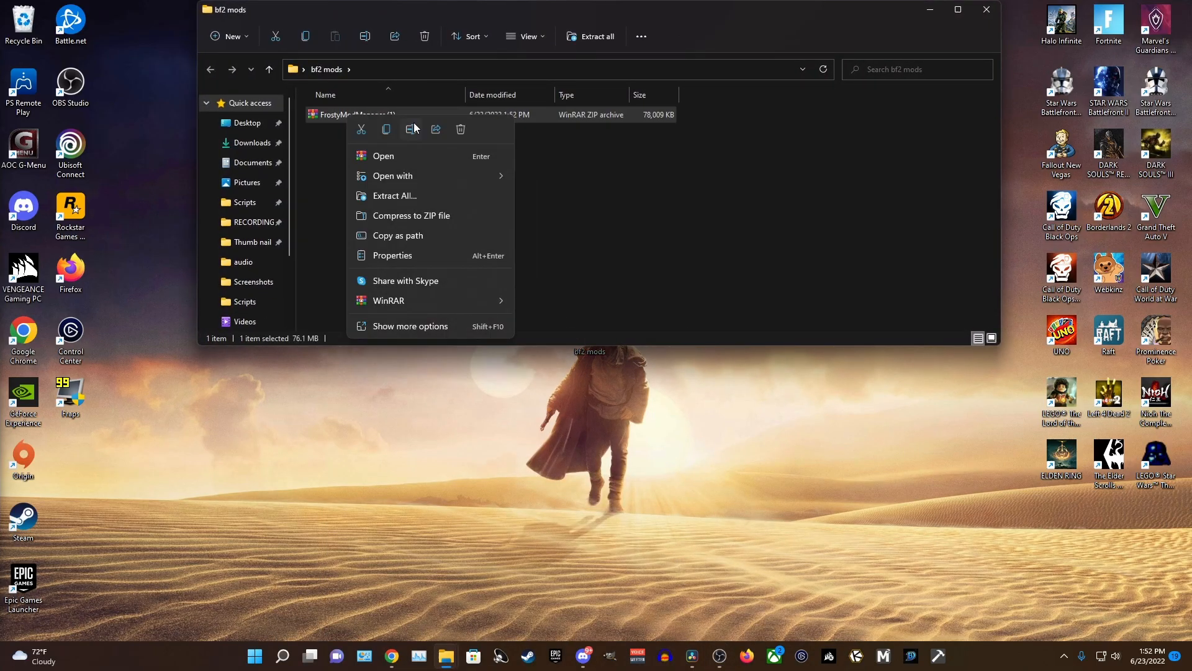
click(394, 195)
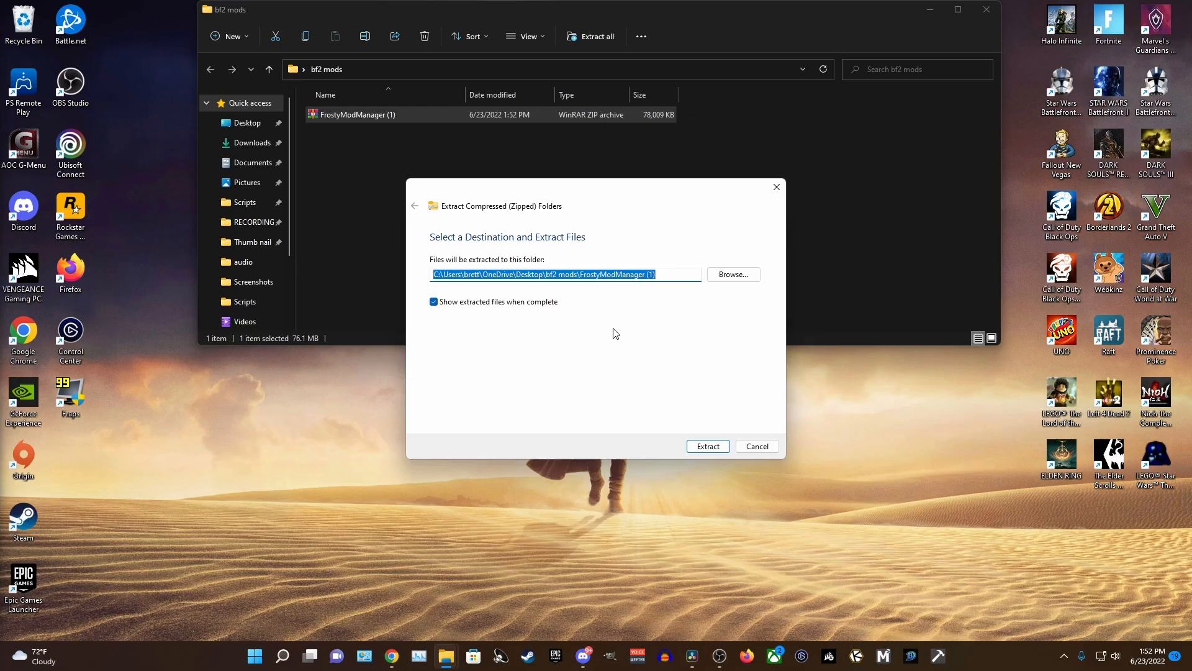
click(707, 446)
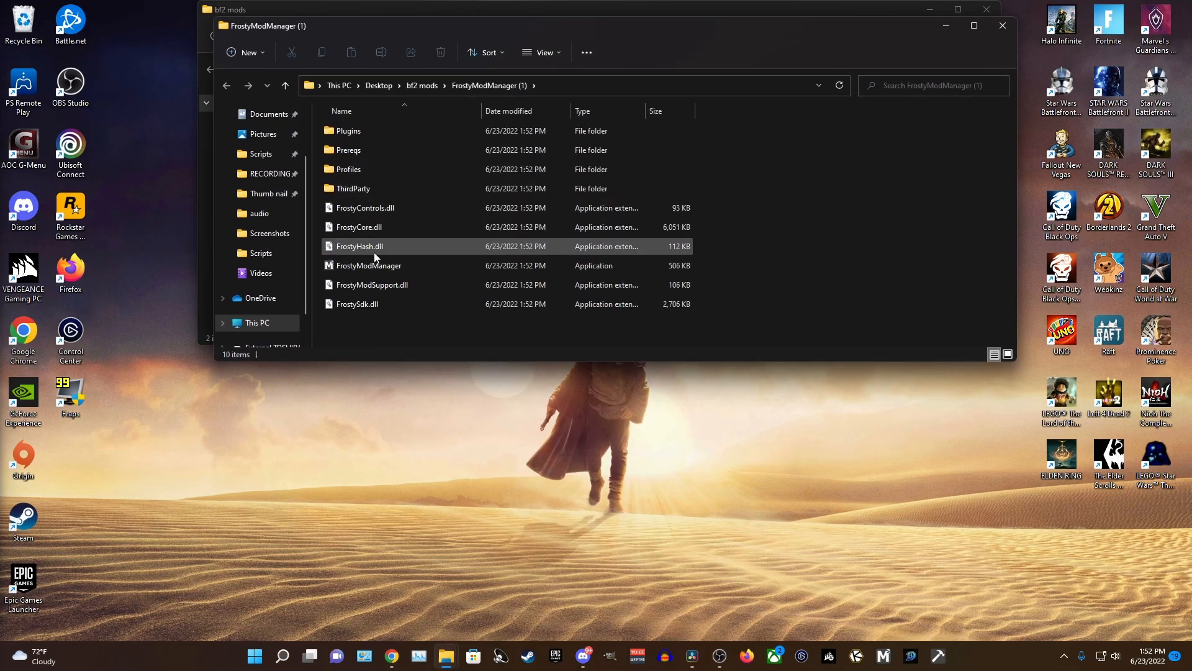
Launch FrostyModManager.exe past the SmartScreen warning and remove the old Battlefront II entry.
click(367, 266)
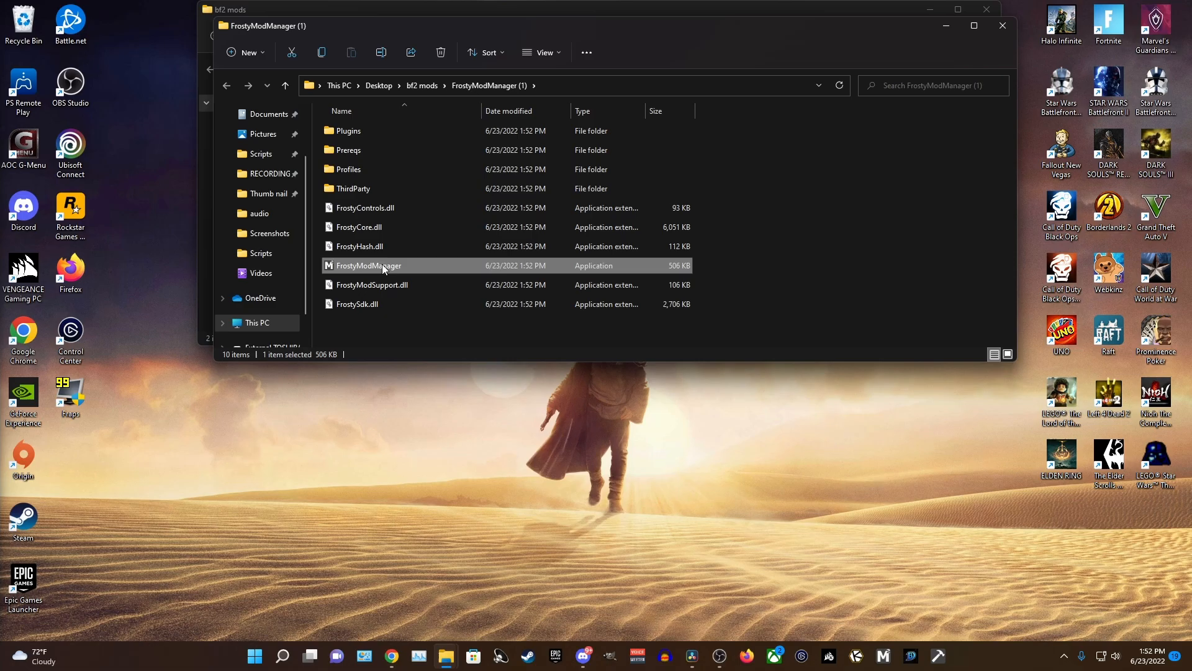
double_click(366, 264)
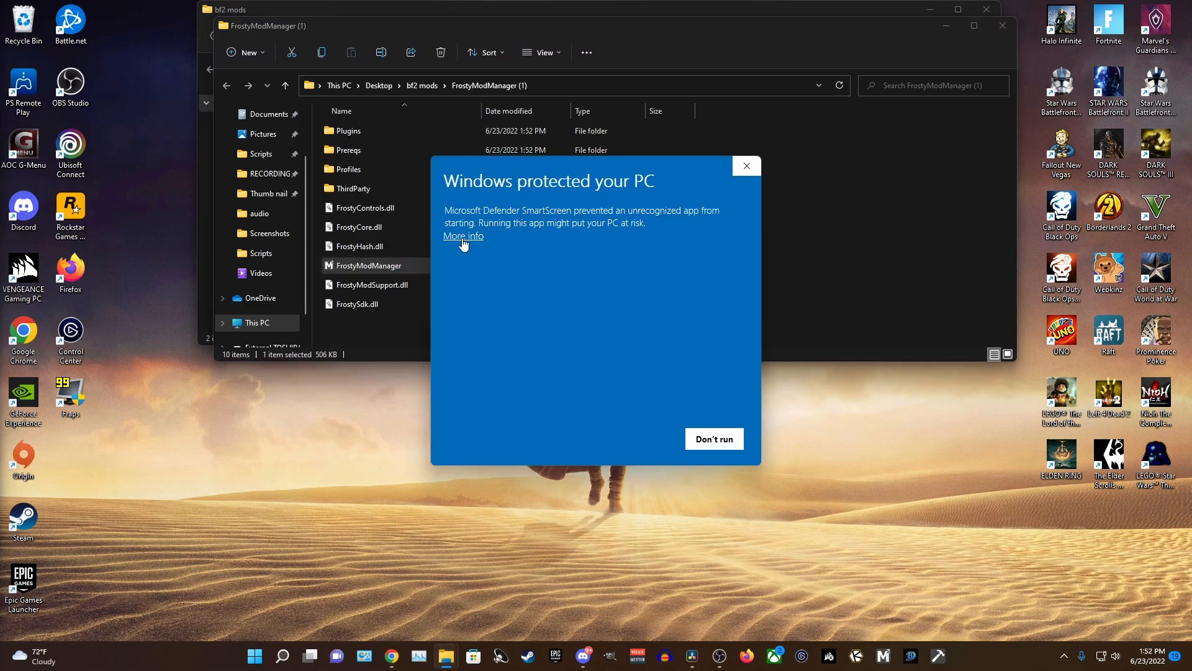
click(462, 236)
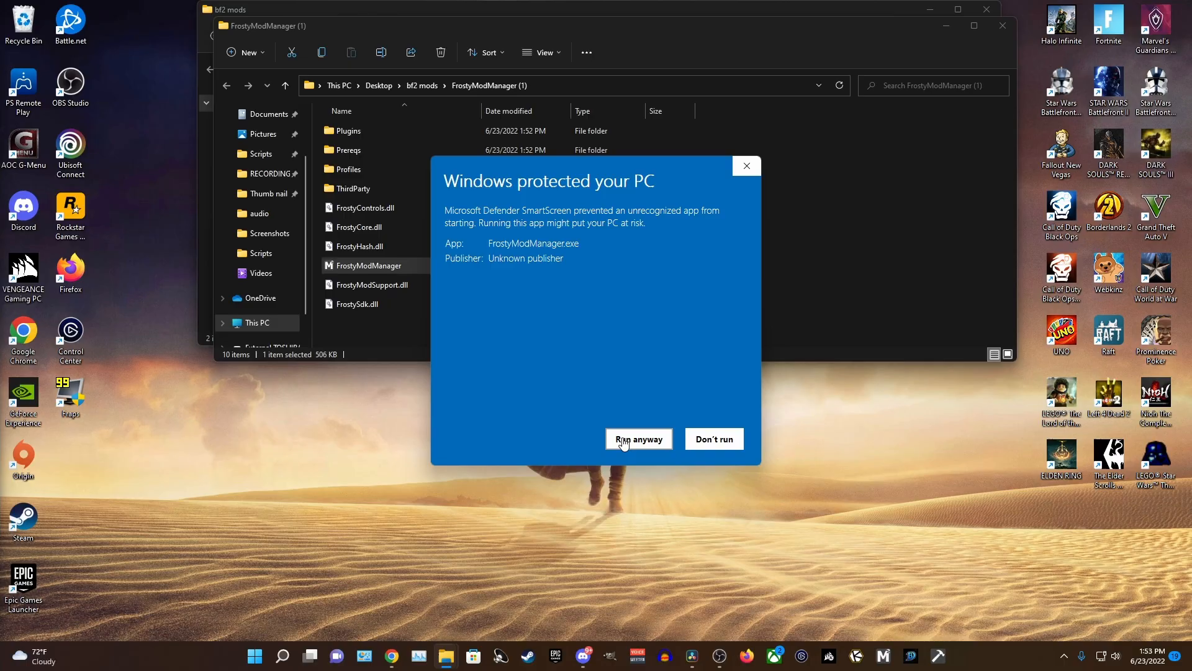
click(638, 438)
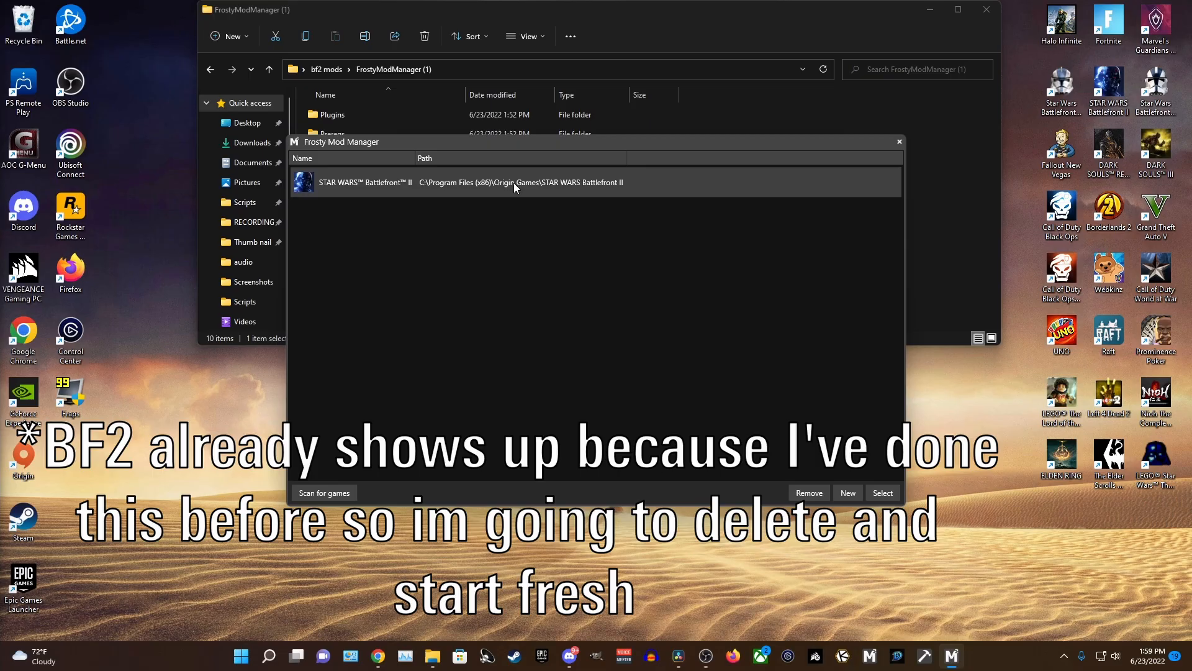
click(808, 492)
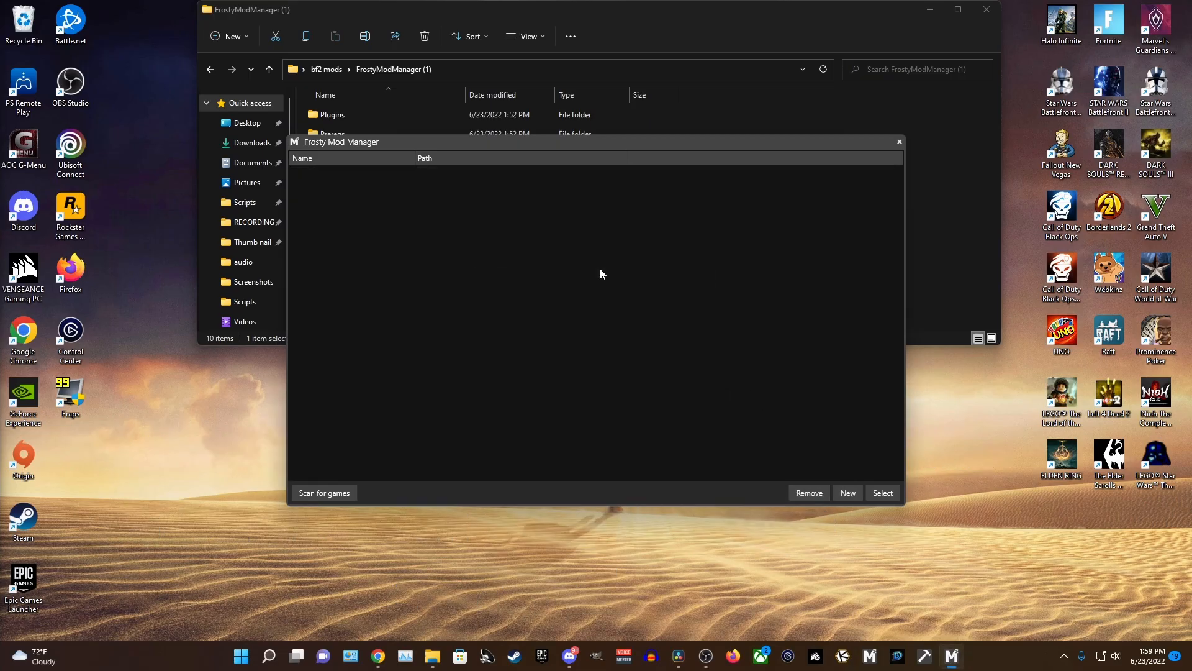
mouse_move(834, 409)
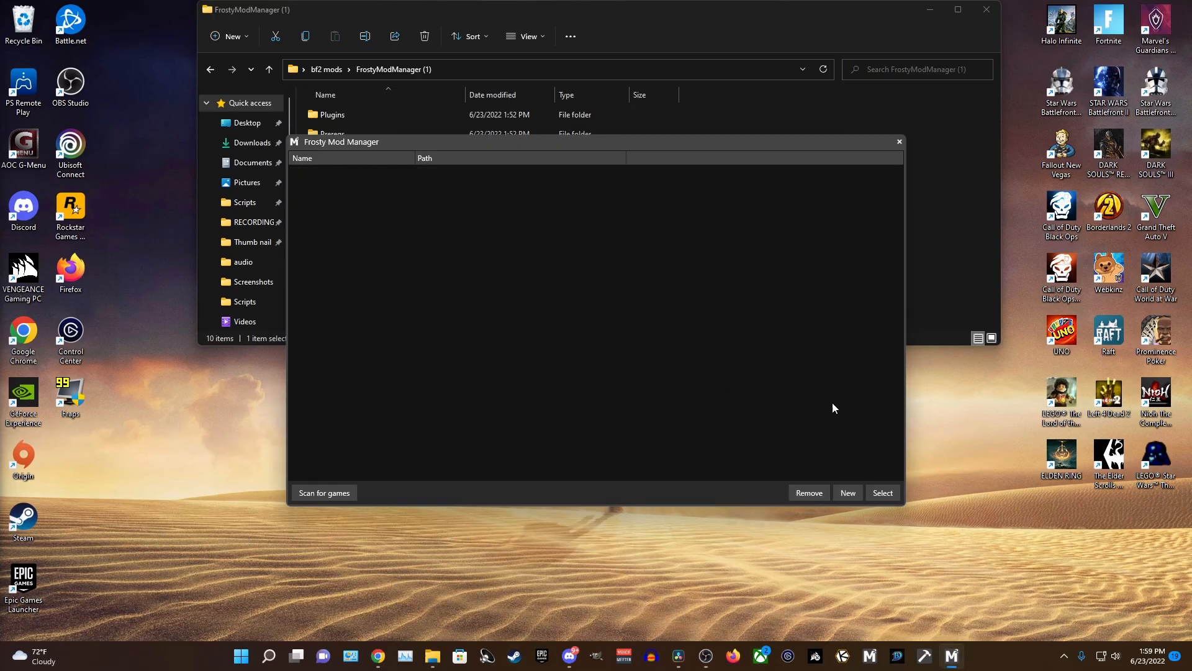
Add starwarsbattlefrontii.exe from C: > Program Files (x86) > Origin Games as a new game.
click(847, 493)
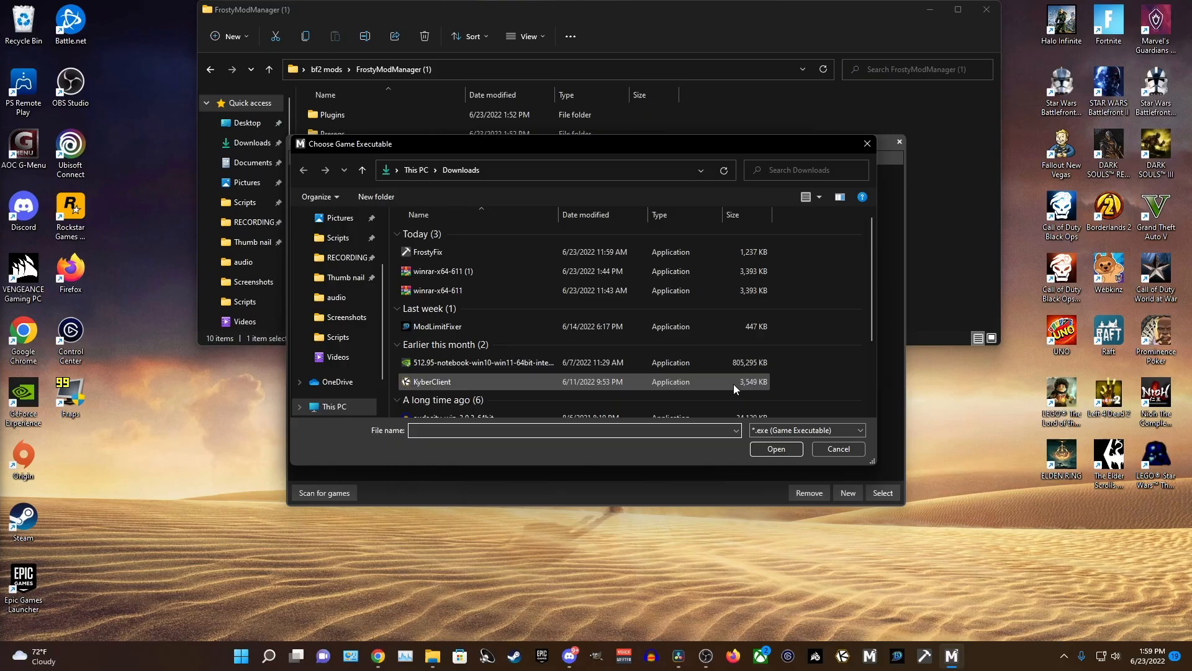
click(333, 407)
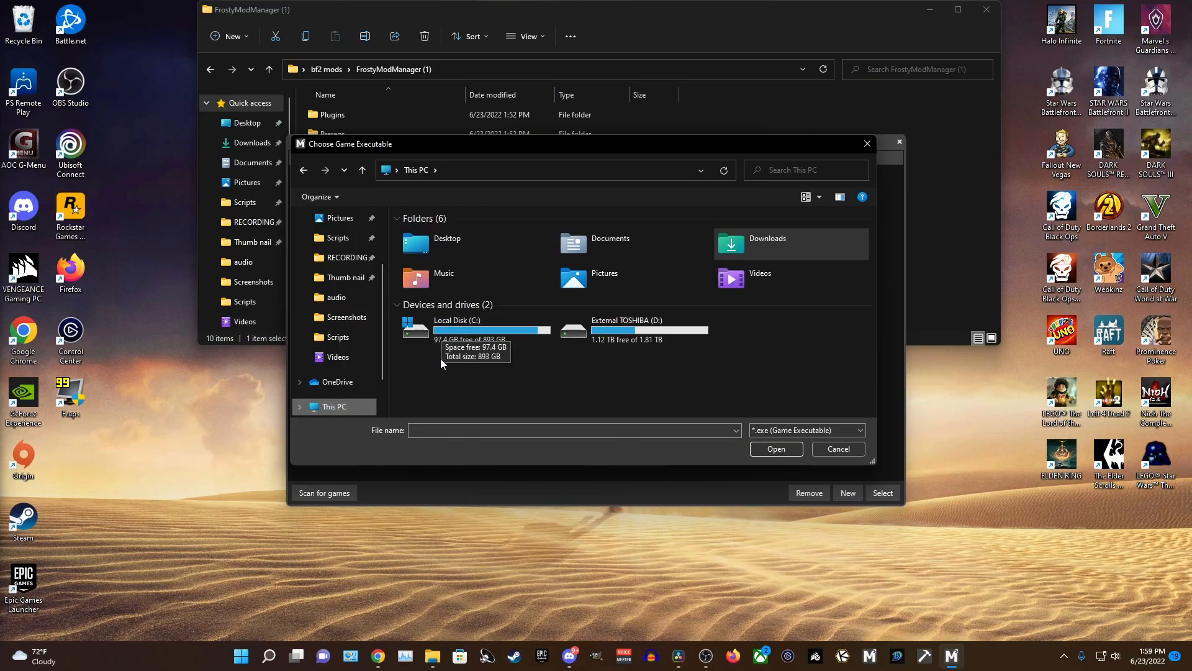
double_click(456, 329)
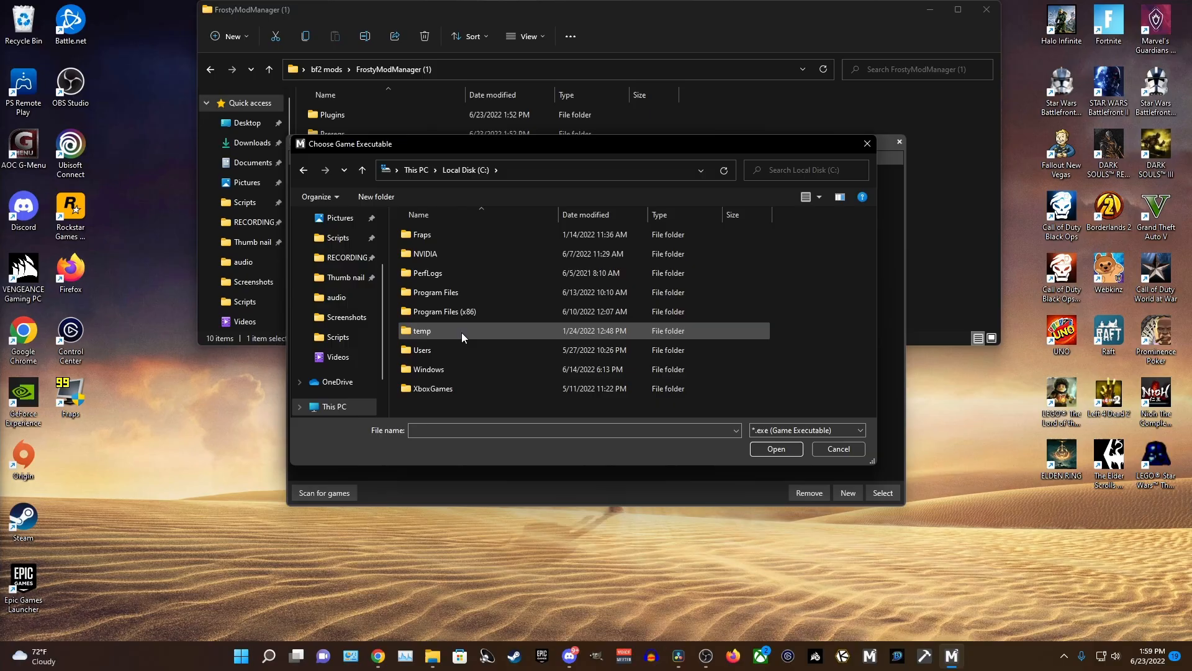
double_click(442, 311)
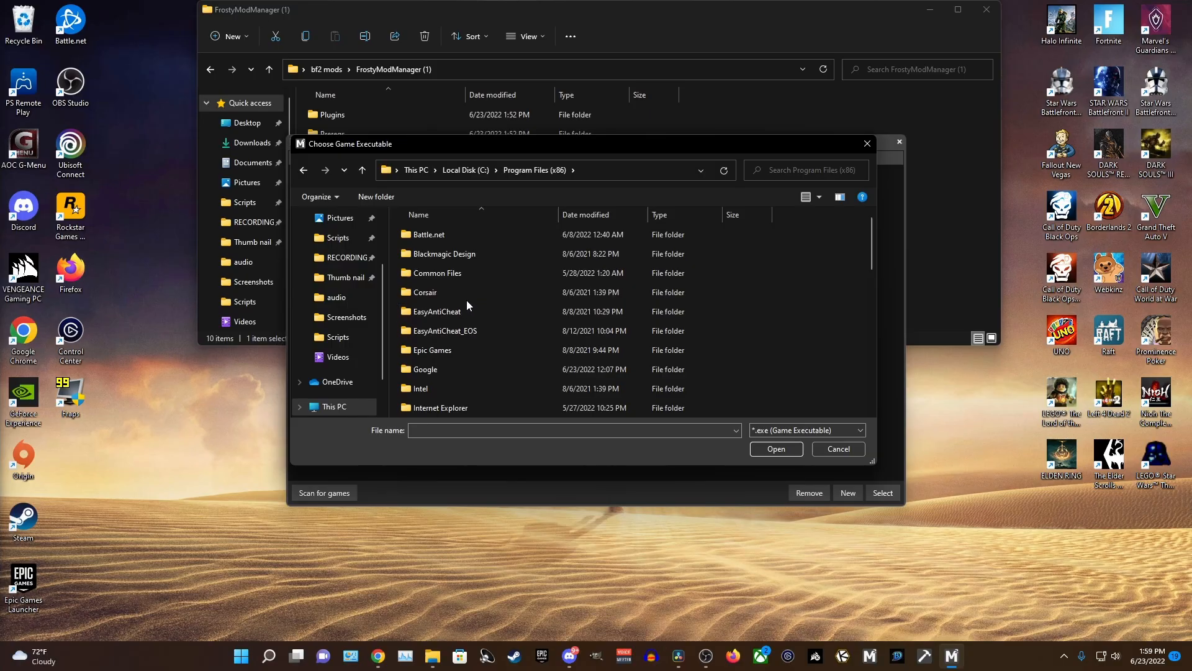
double_click(432, 350)
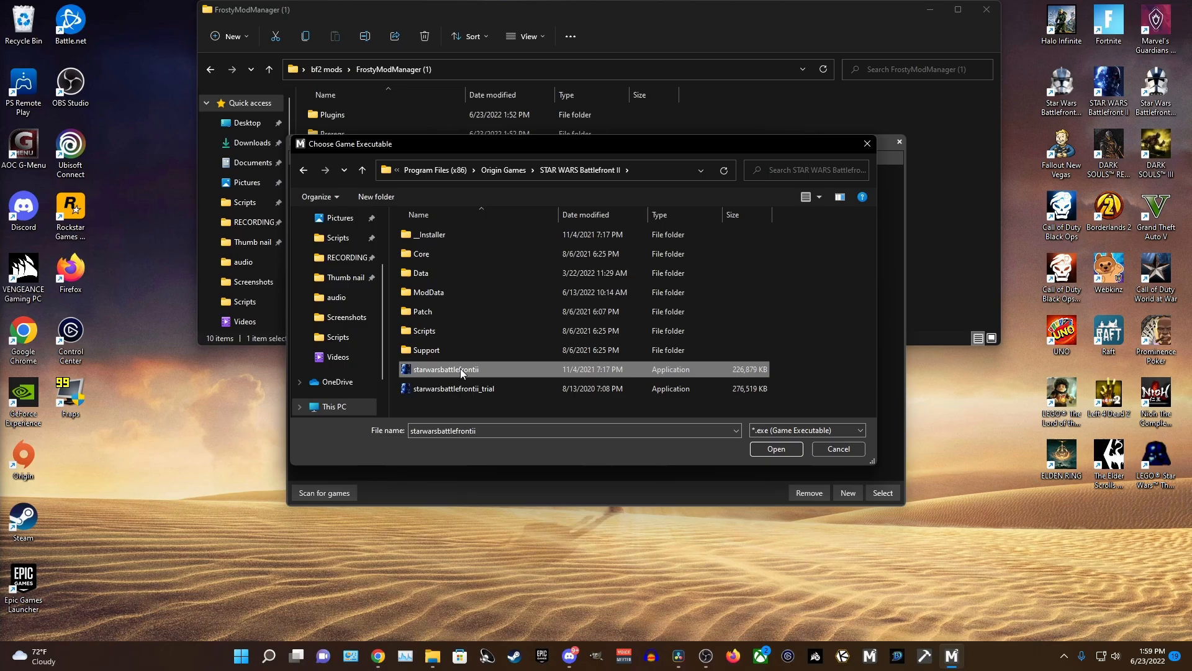
click(775, 448)
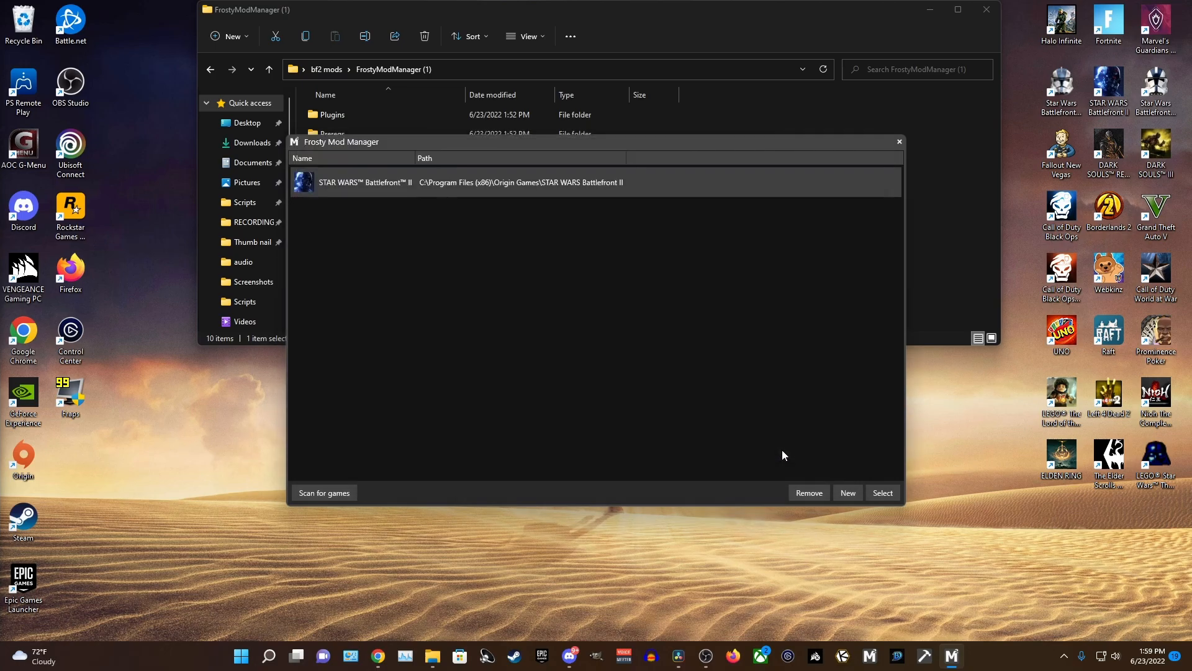
mouse_move(534, 279)
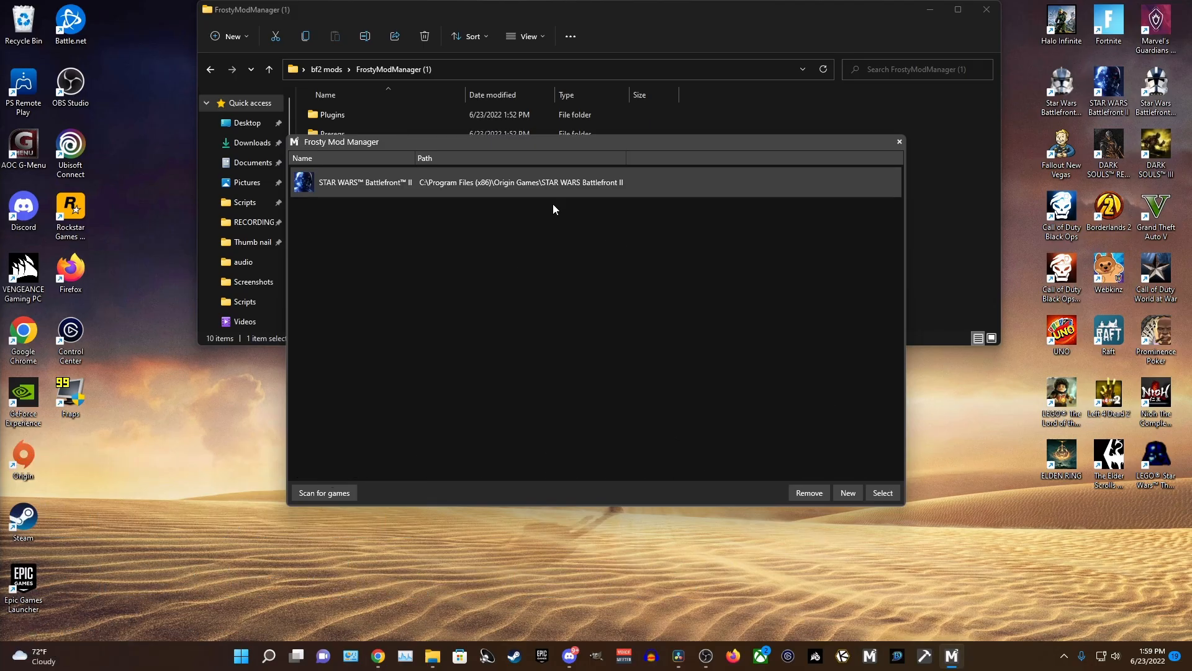
mouse_move(607, 239)
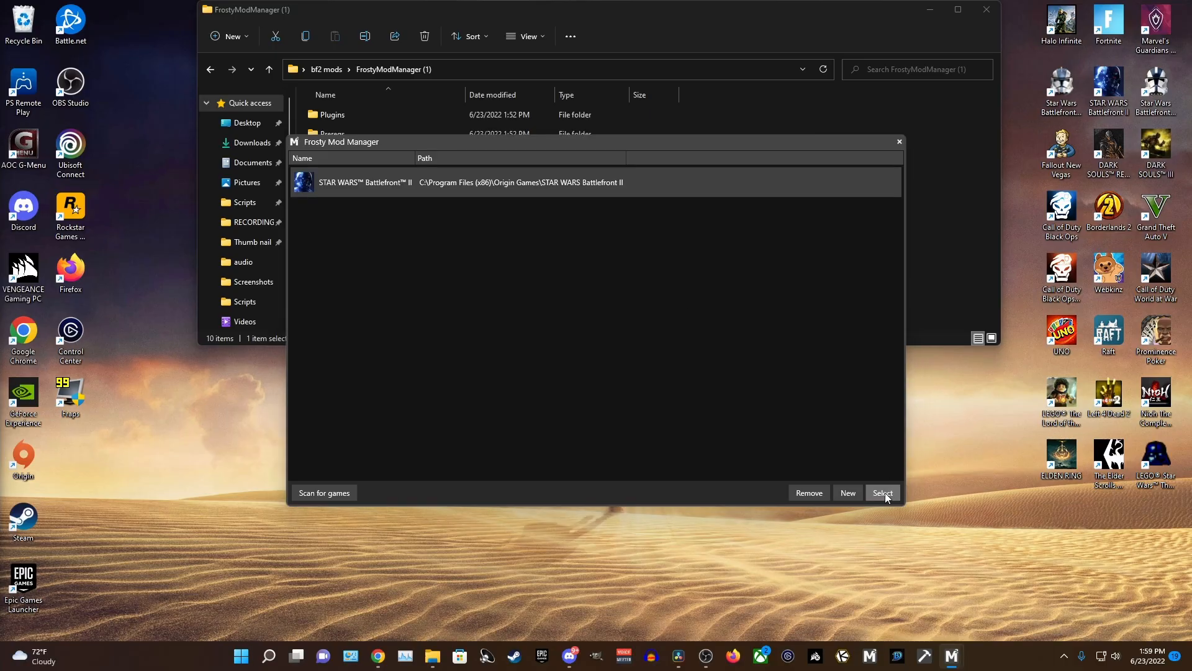
Select the listed Battlefront II install to open the manager's main window.
click(882, 493)
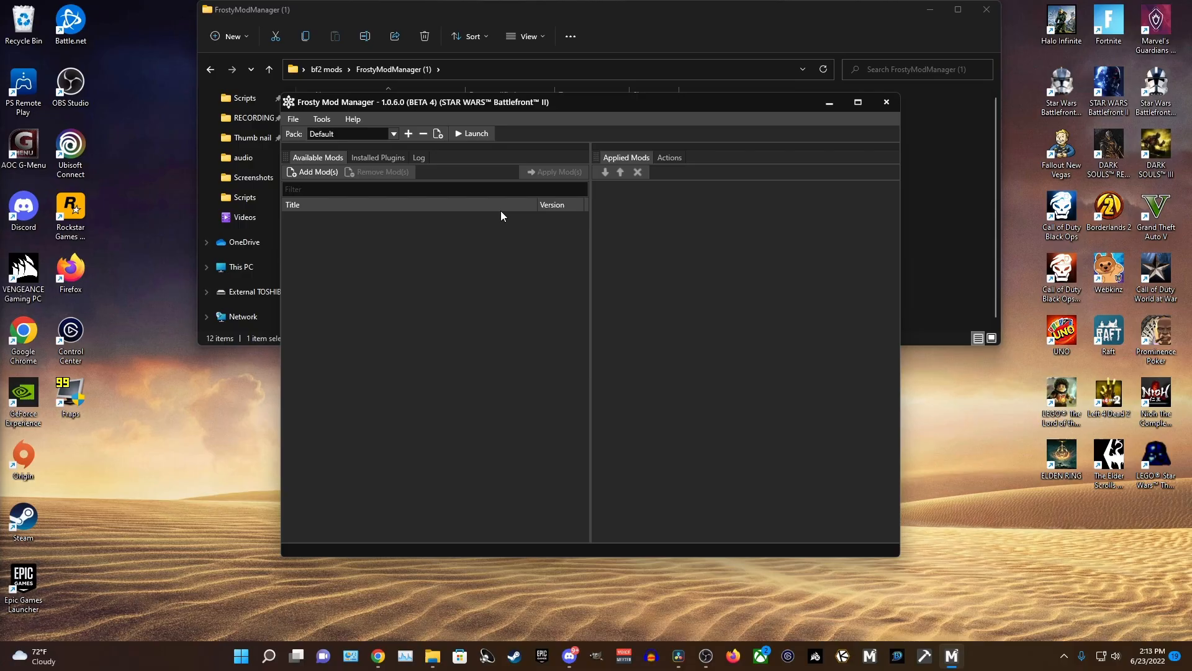
mouse_move(619, 248)
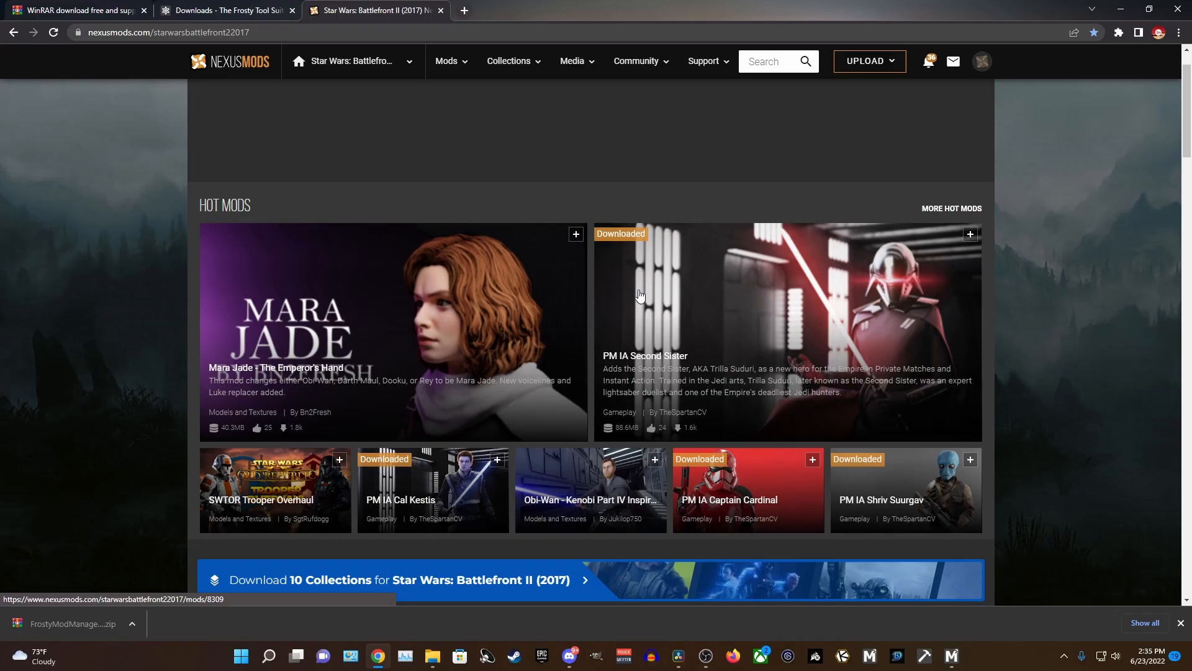
Browse the Popular (30 days) mods for Star Wars Battlefront II.
scroll(down, 3)
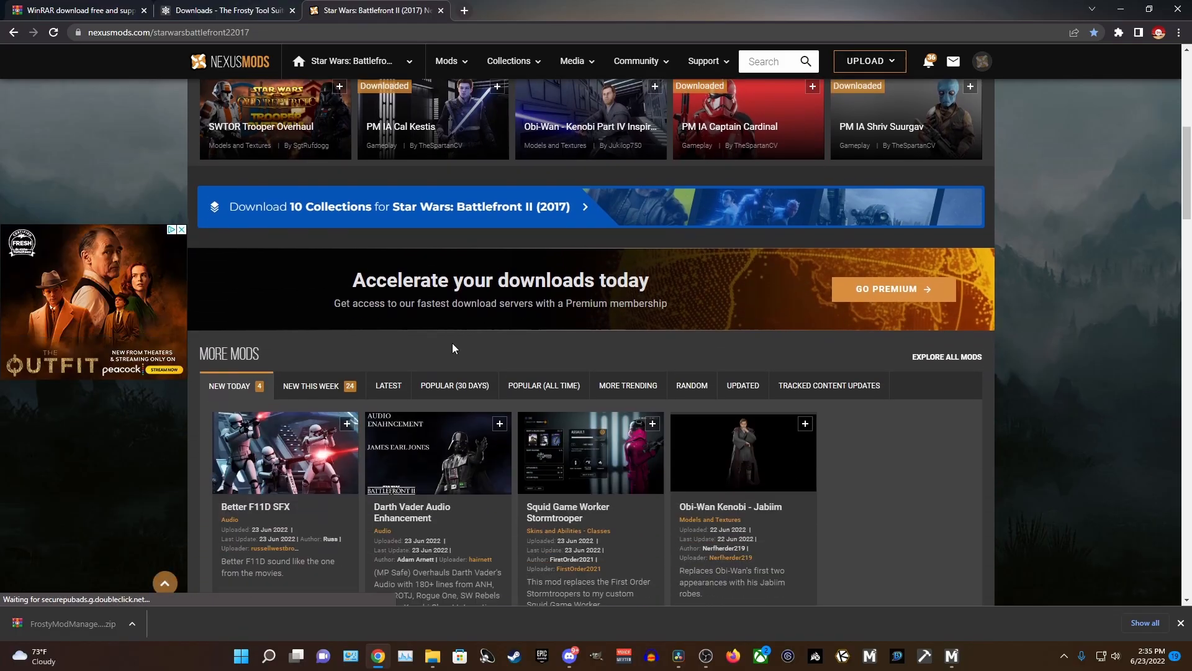
click(454, 323)
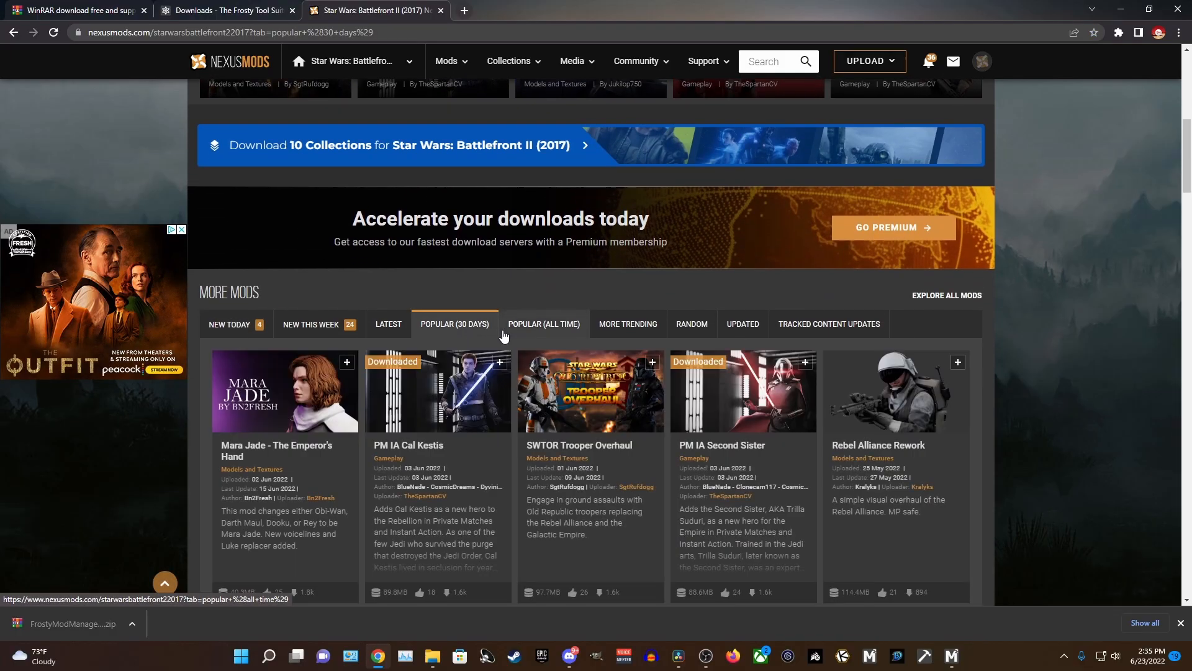
scroll(down, 3)
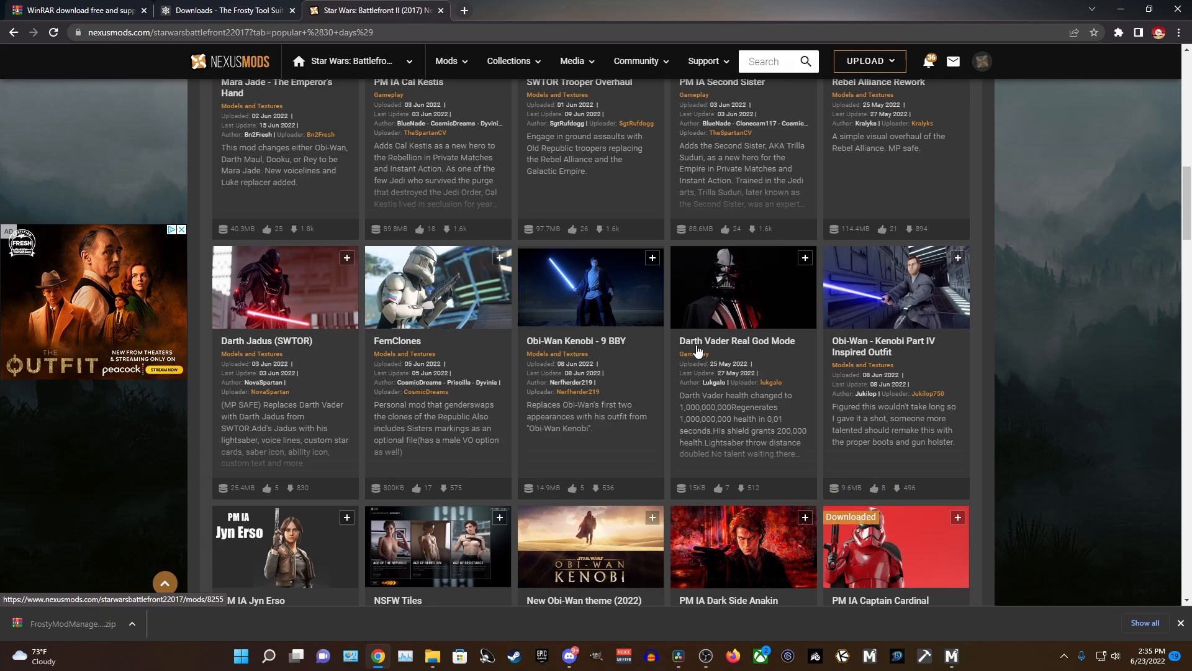
scroll(up, 3)
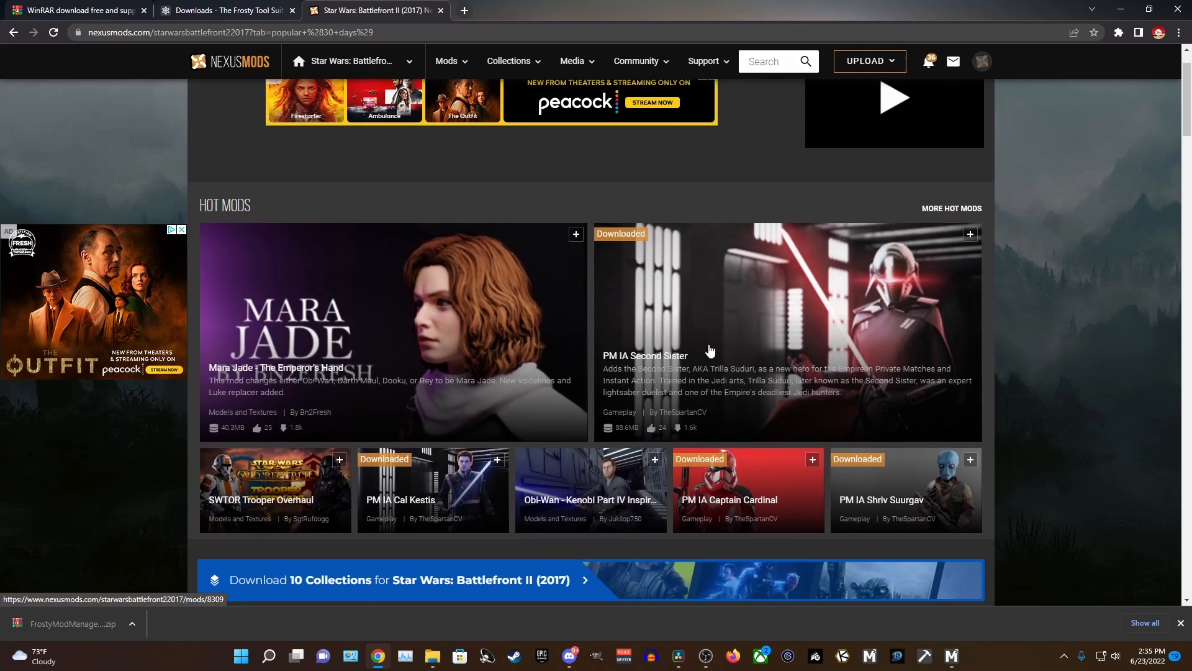
Search the site for '2022' and open the Battlefront 2022 (BF2022) mod page.
click(760, 61)
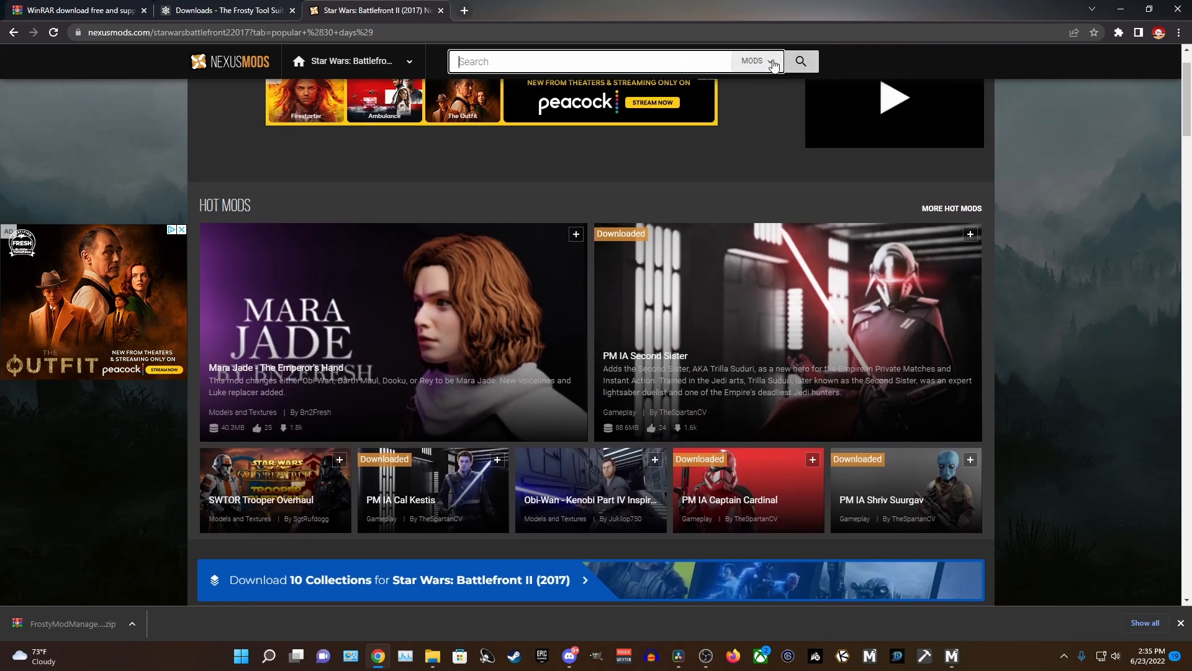
click(585, 63)
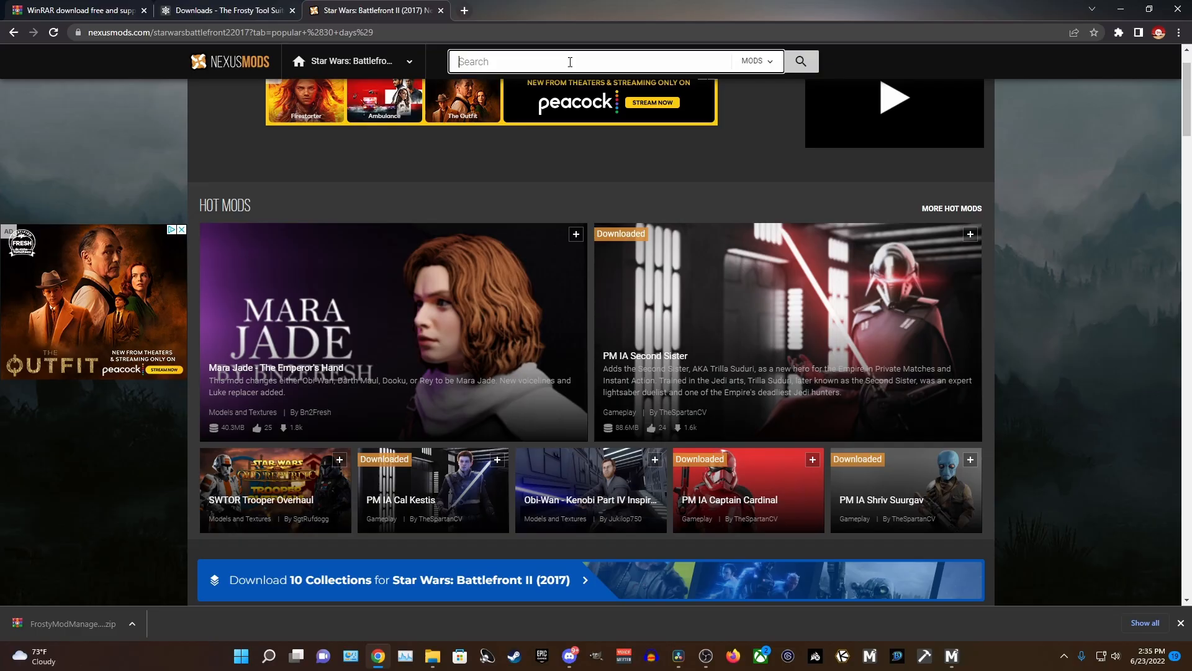
text(2022)
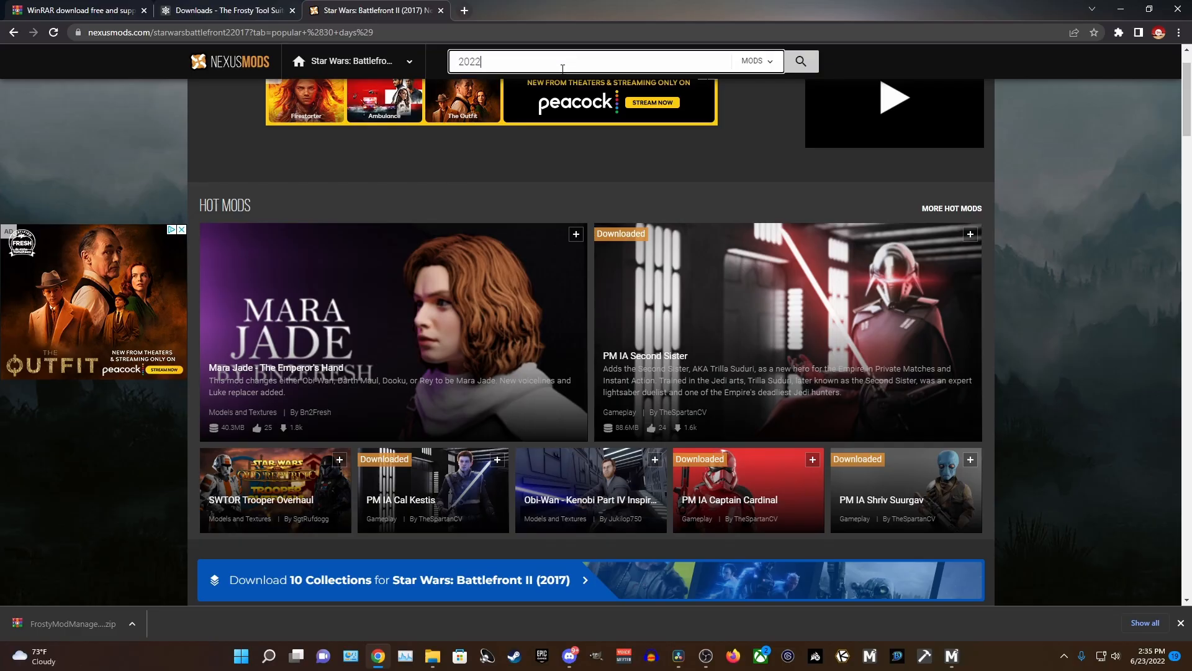
click(585, 120)
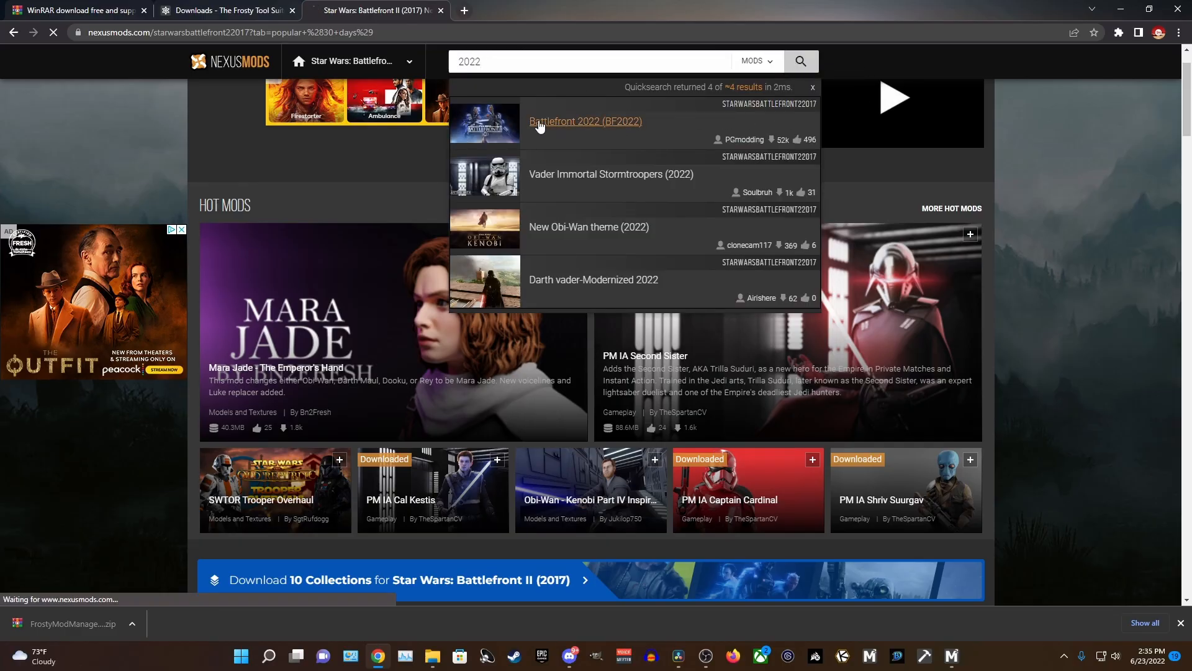
click(585, 120)
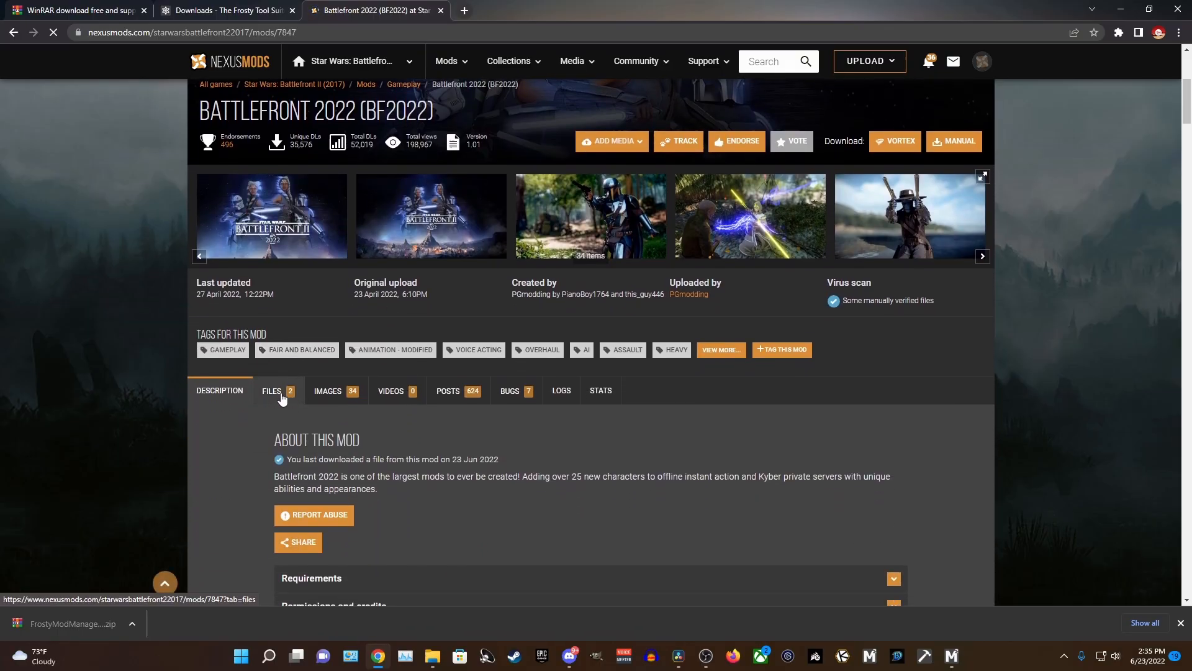
Start a manual Slow Download of the main BF2022 1.01 file from the Files tab.
click(272, 390)
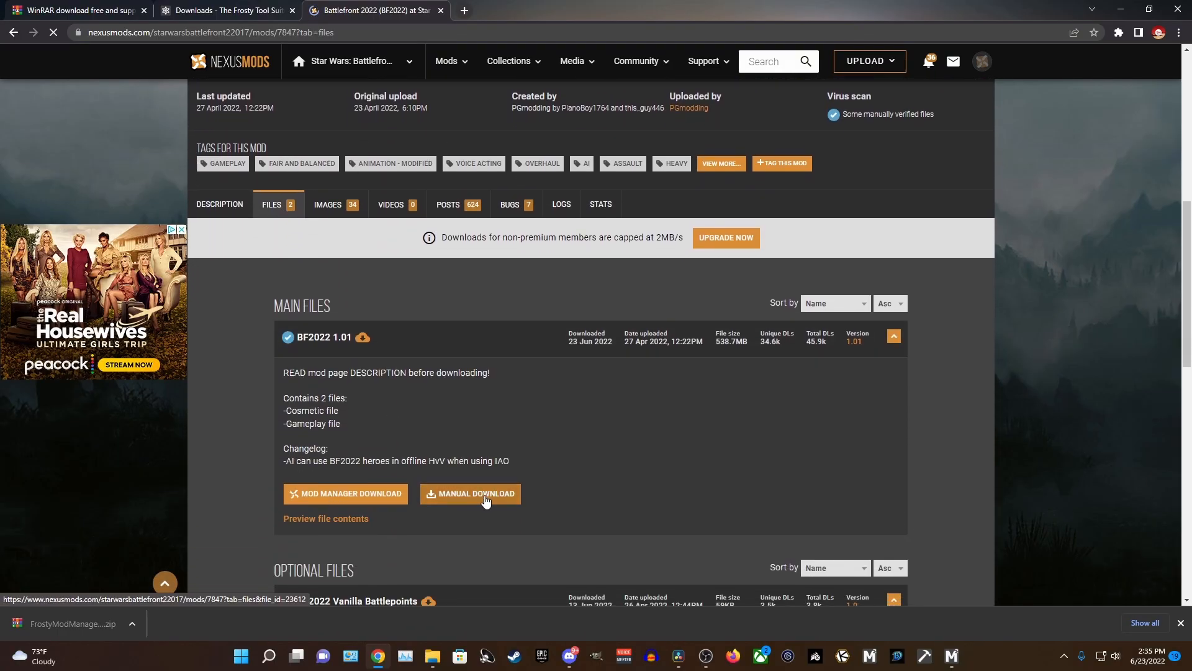
click(470, 493)
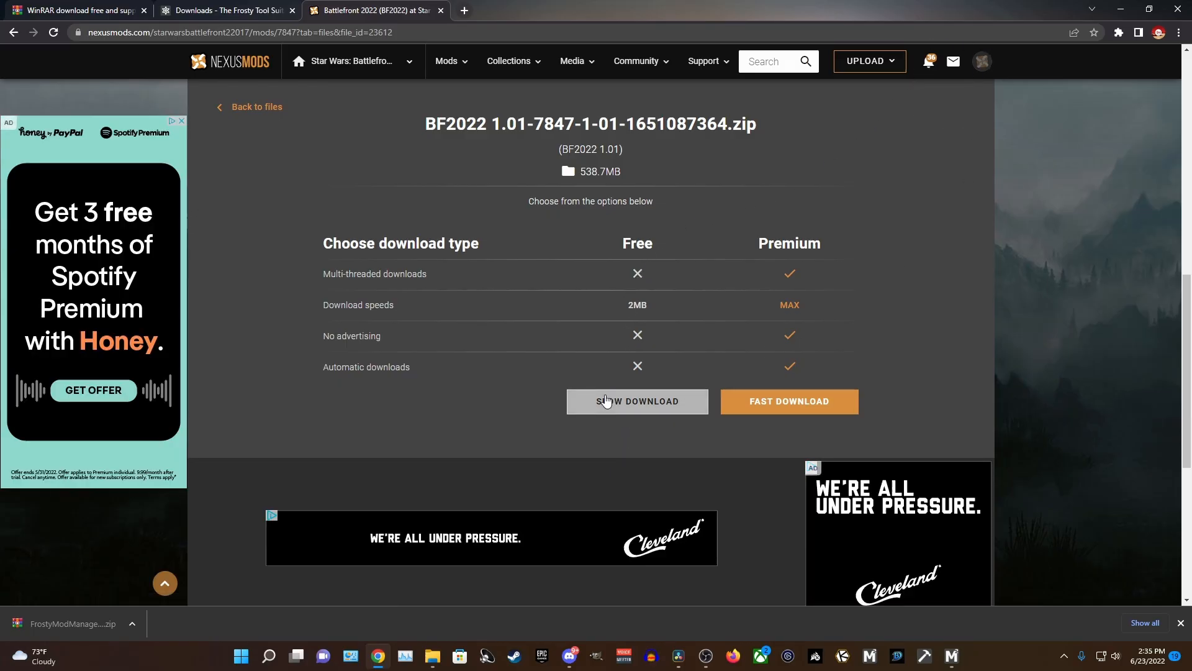
click(636, 401)
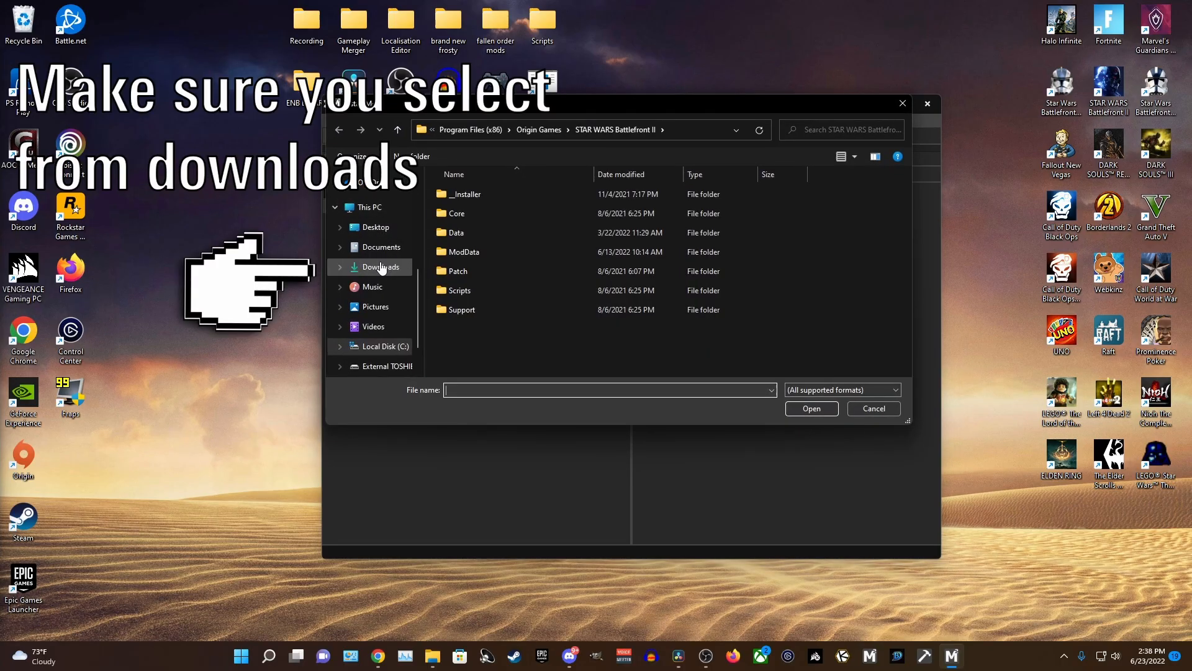
Browse the Downloads folder in the Add Mod(s) dialog toward the BF2022 1.01 zip.
click(380, 267)
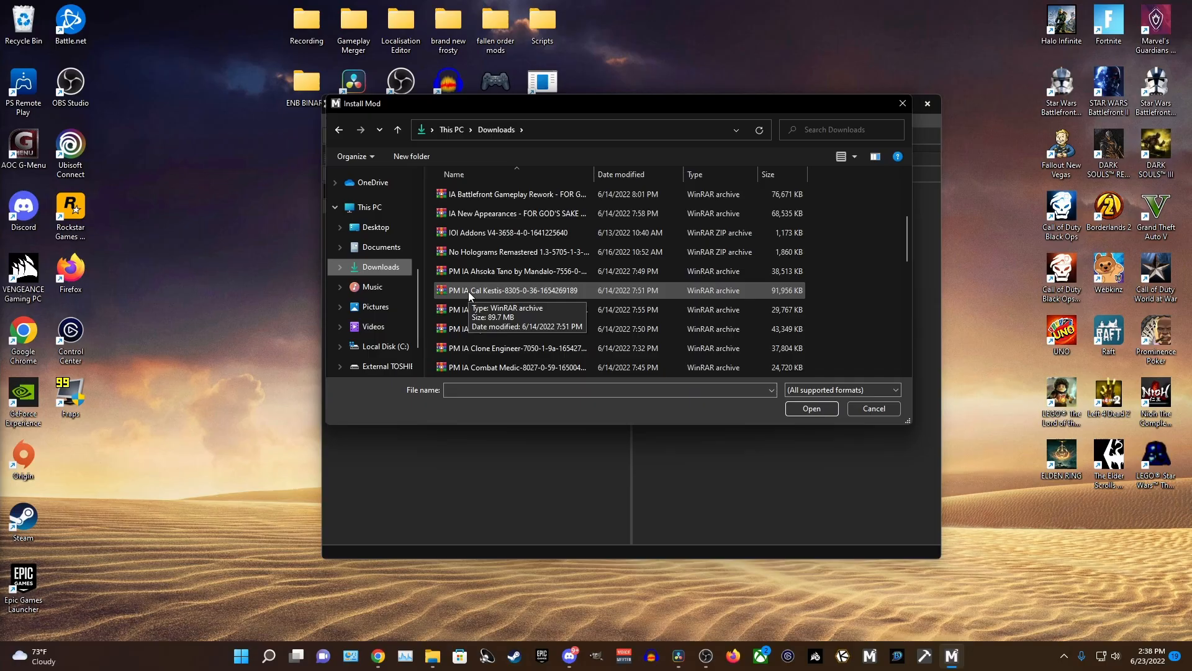
scroll(down, 3)
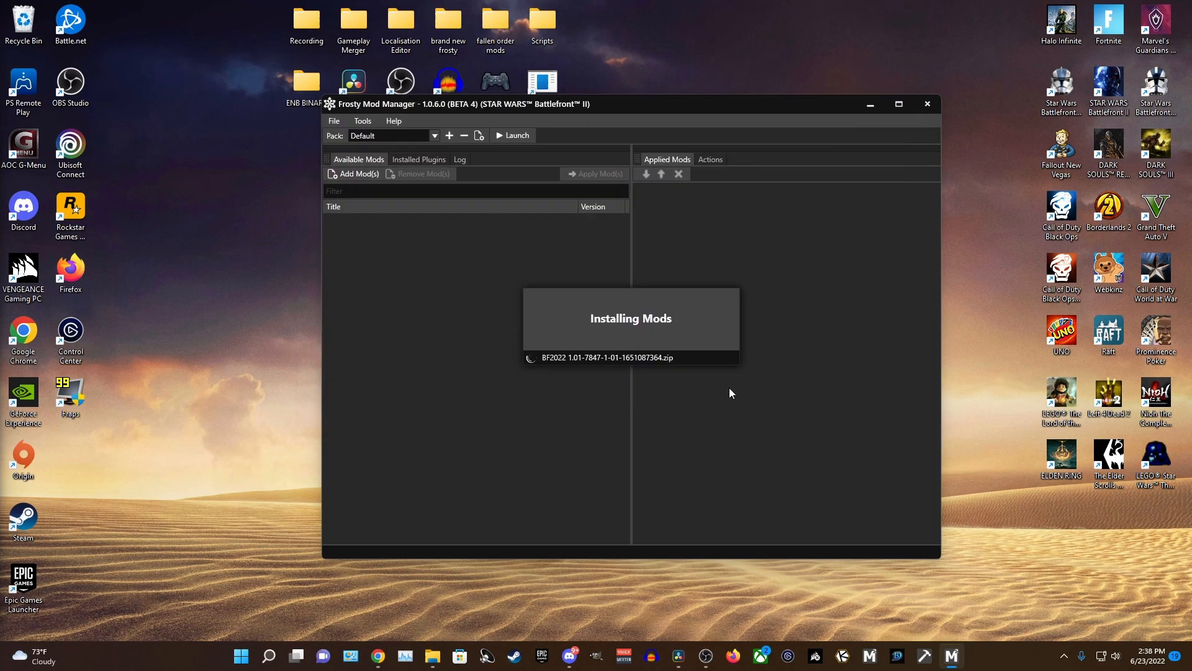
mouse_move(472, 274)
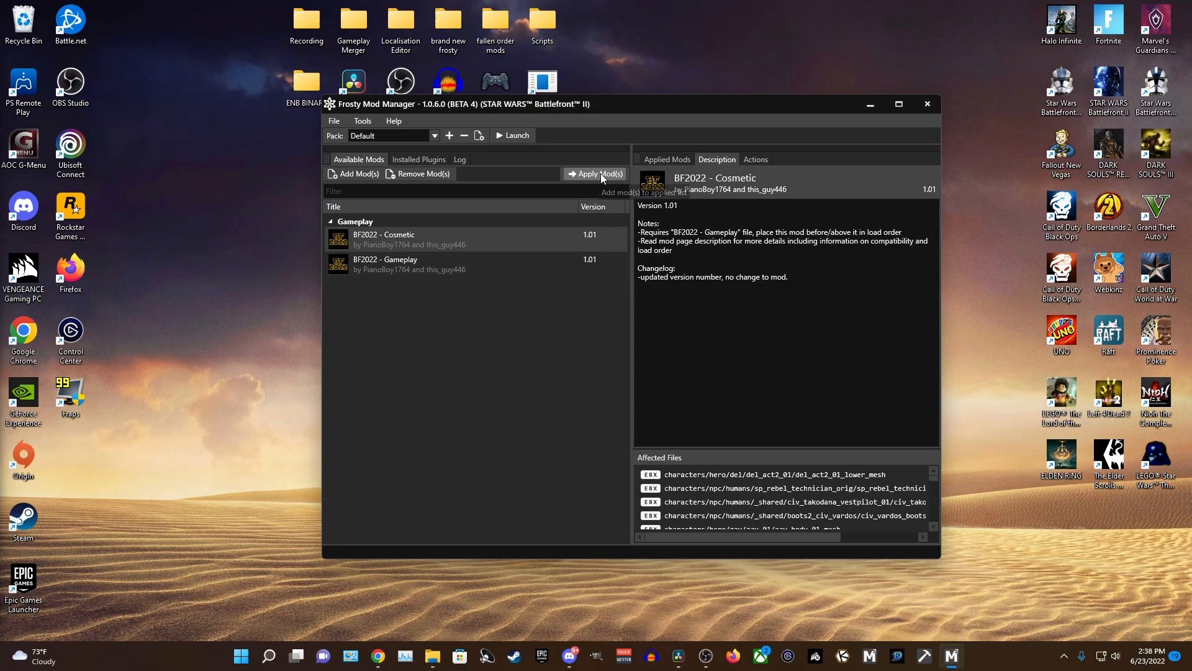
Apply the BF2022 Cosmetic and BF2022 Gameplay mods so both are enabled in the applied list.
click(600, 174)
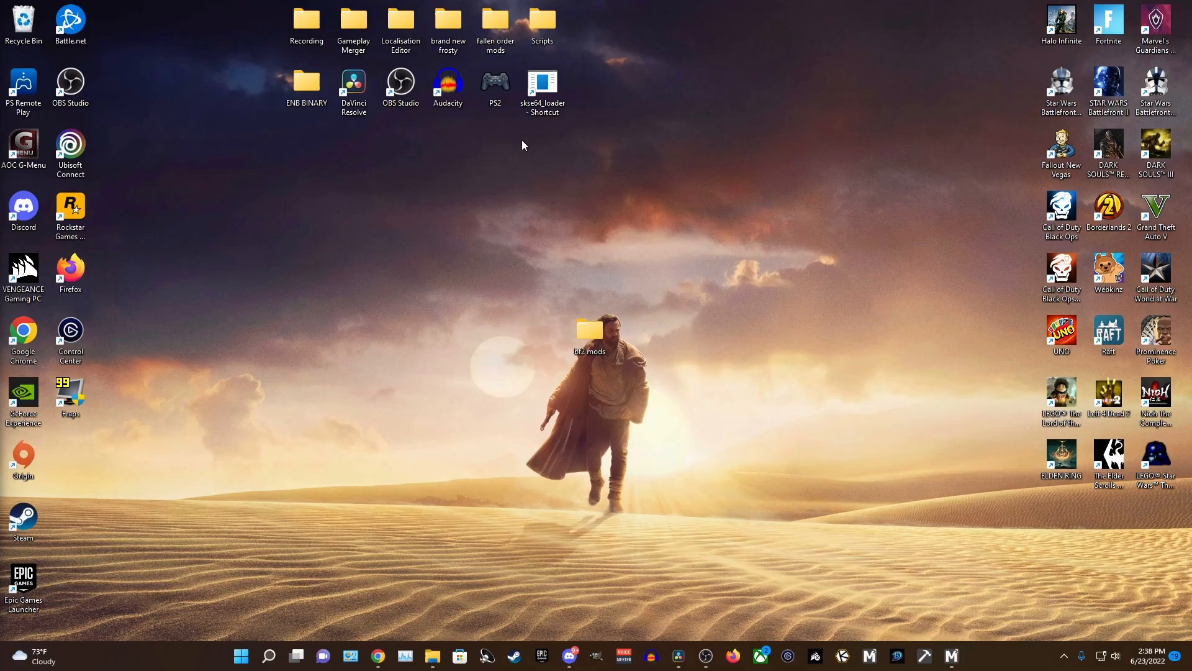
mouse_move(923, 620)
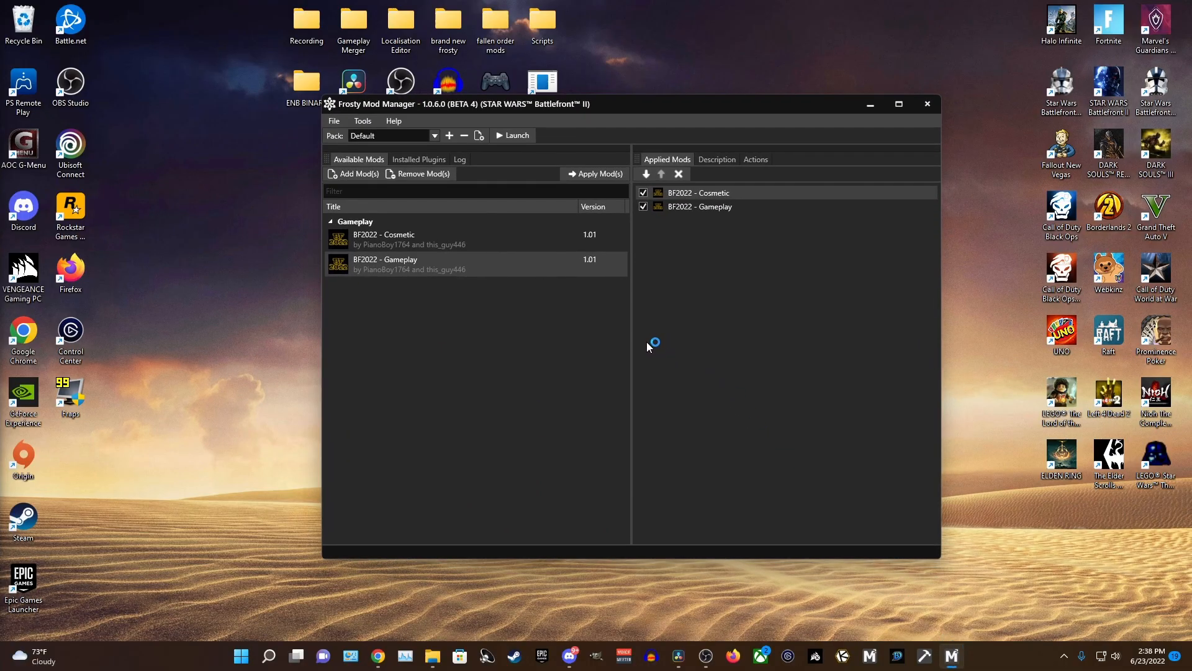
click(517, 134)
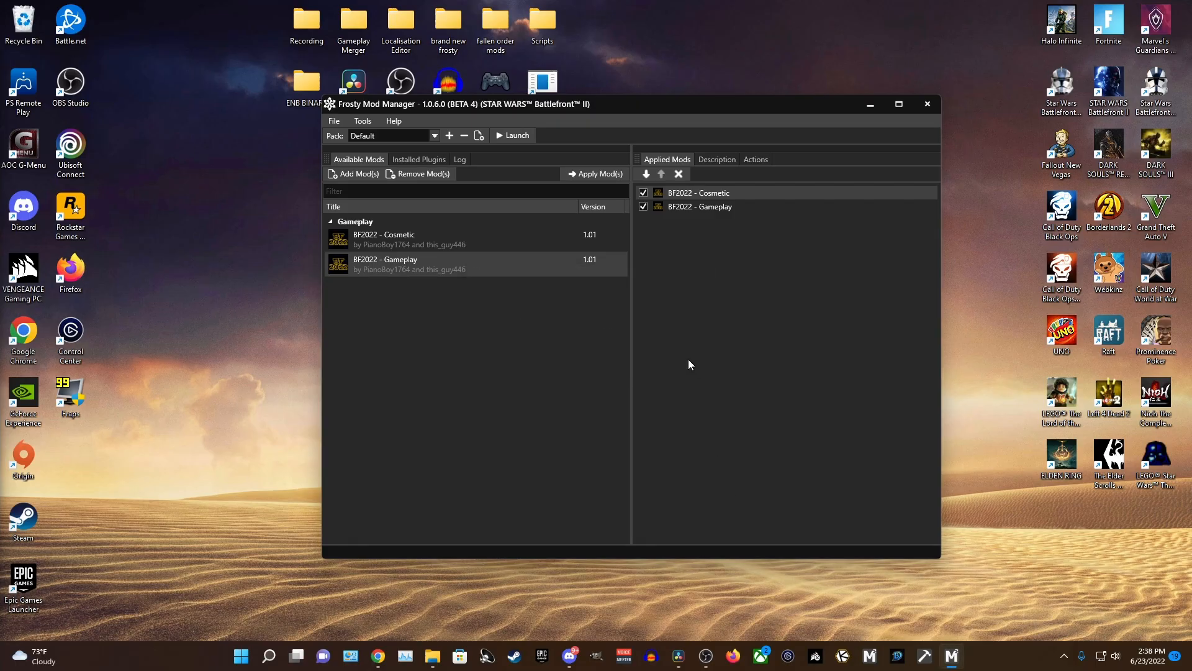
click(512, 136)
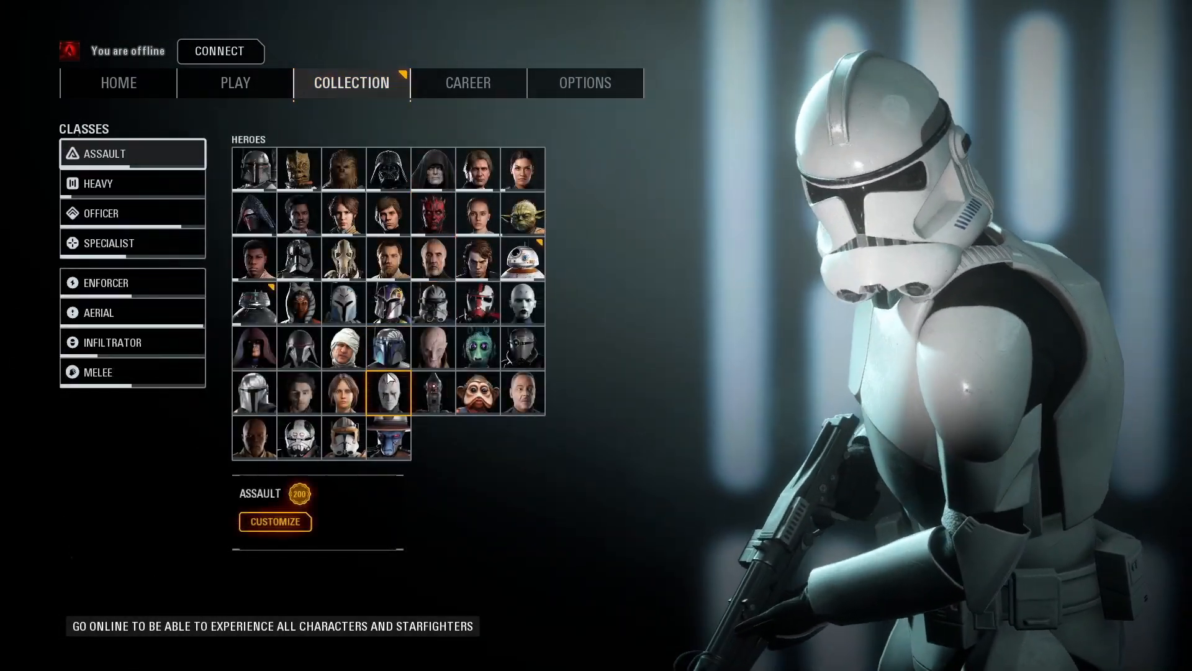
View a hero portrait in the Collection screen of the offline-running game.
click(343, 438)
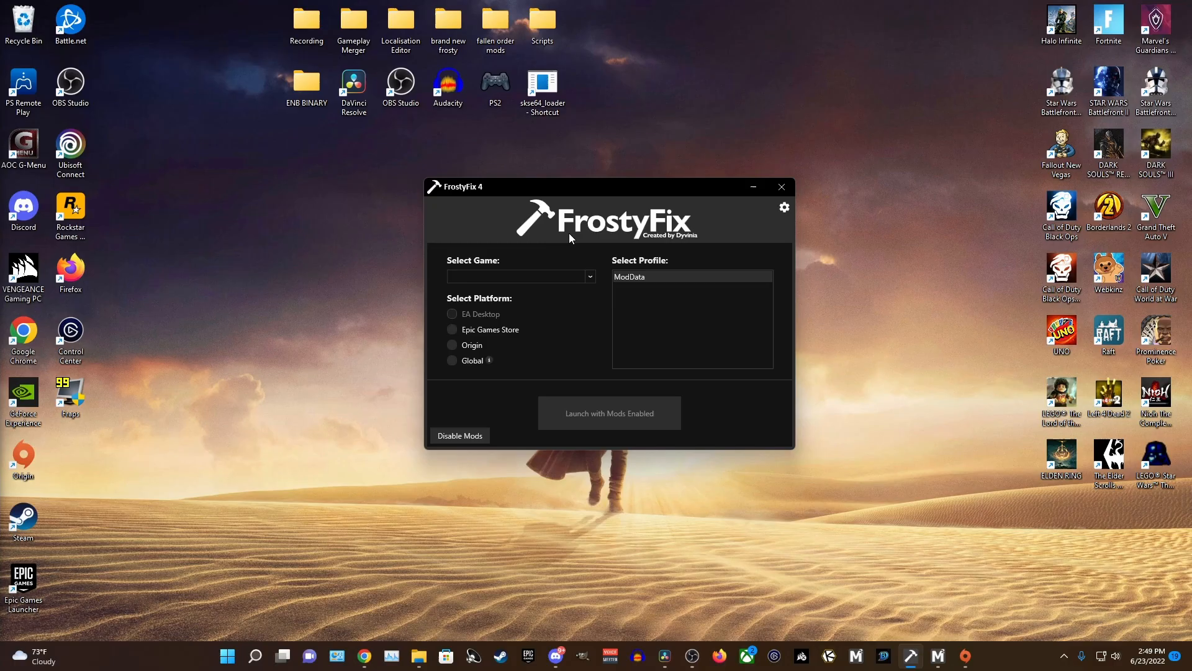
mouse_move(606, 291)
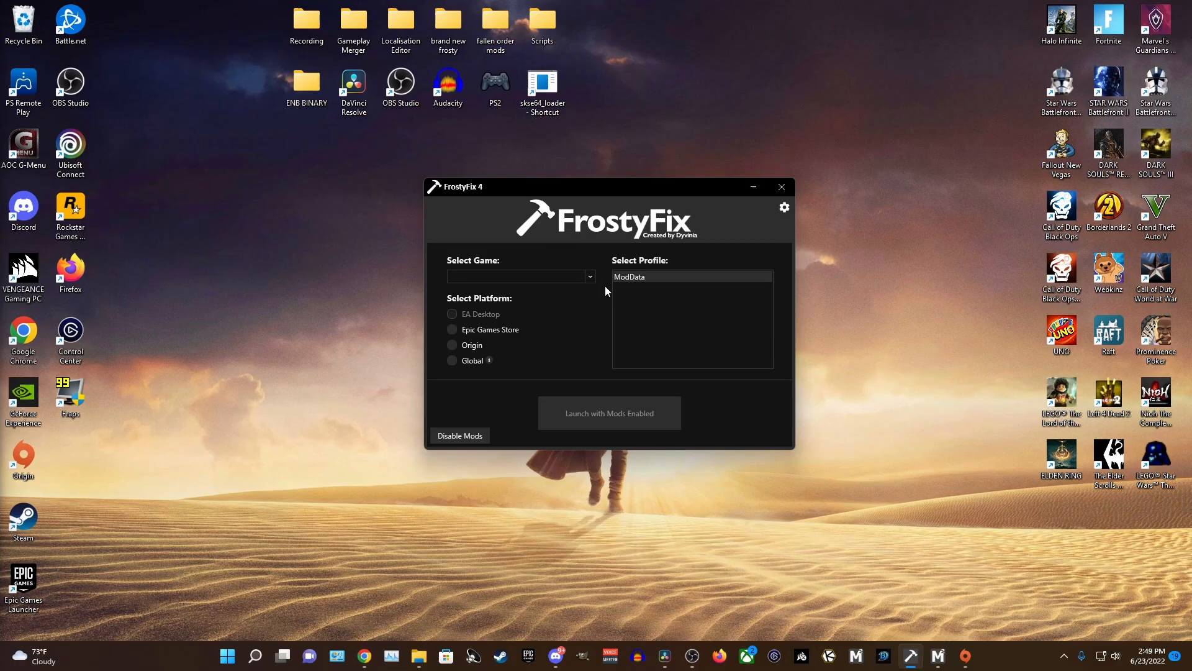
Choose Star Wars: Battlefront II on the Origin platform and launch it with mods enabled.
click(588, 276)
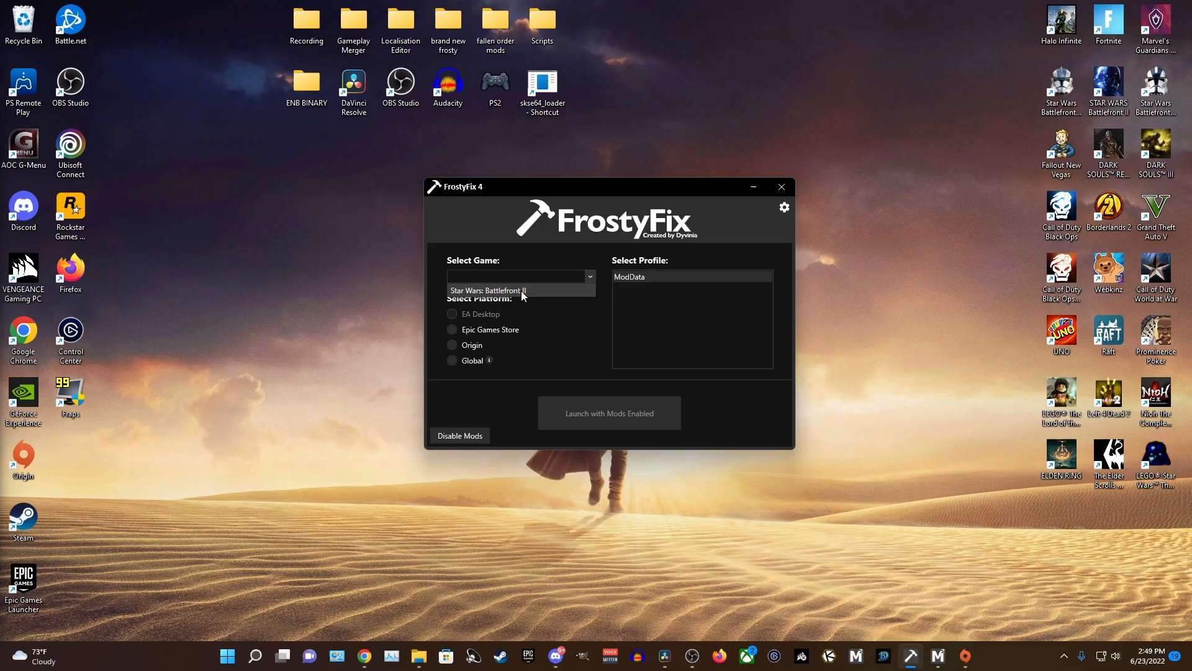
click(487, 290)
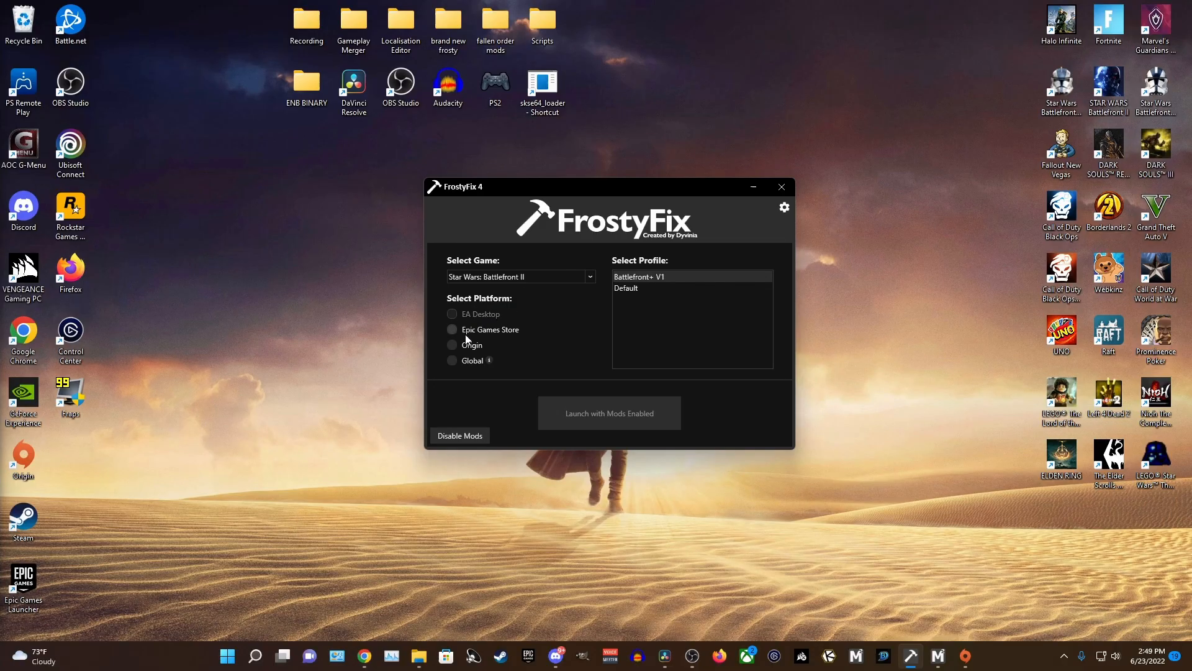
click(452, 329)
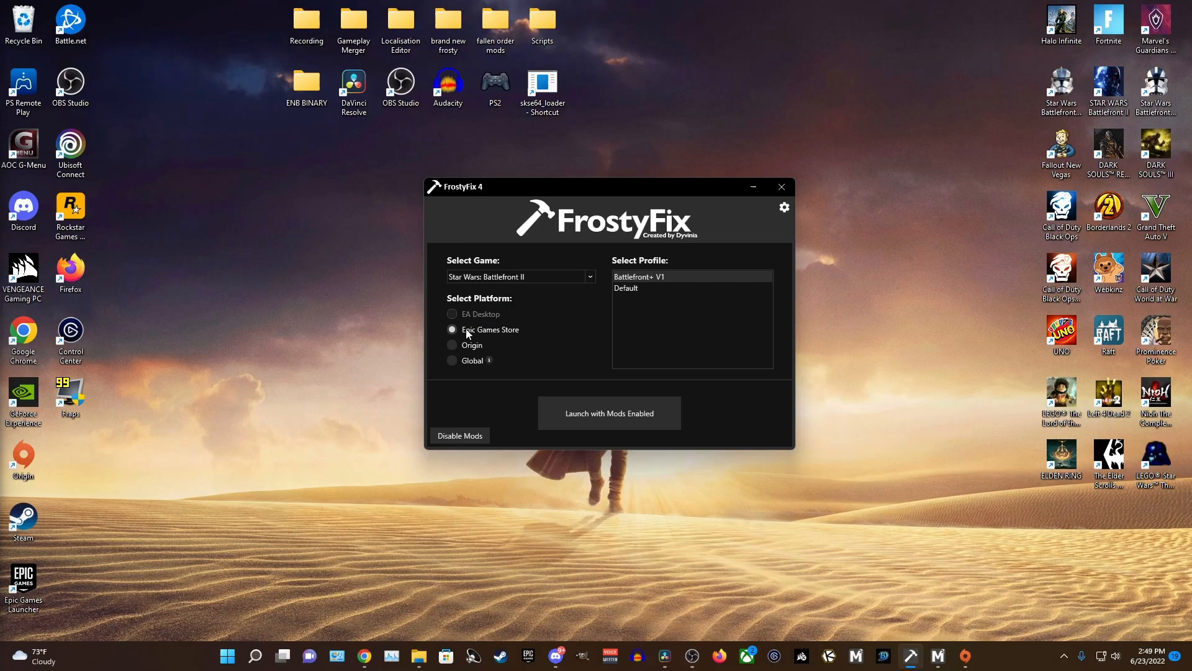
click(452, 344)
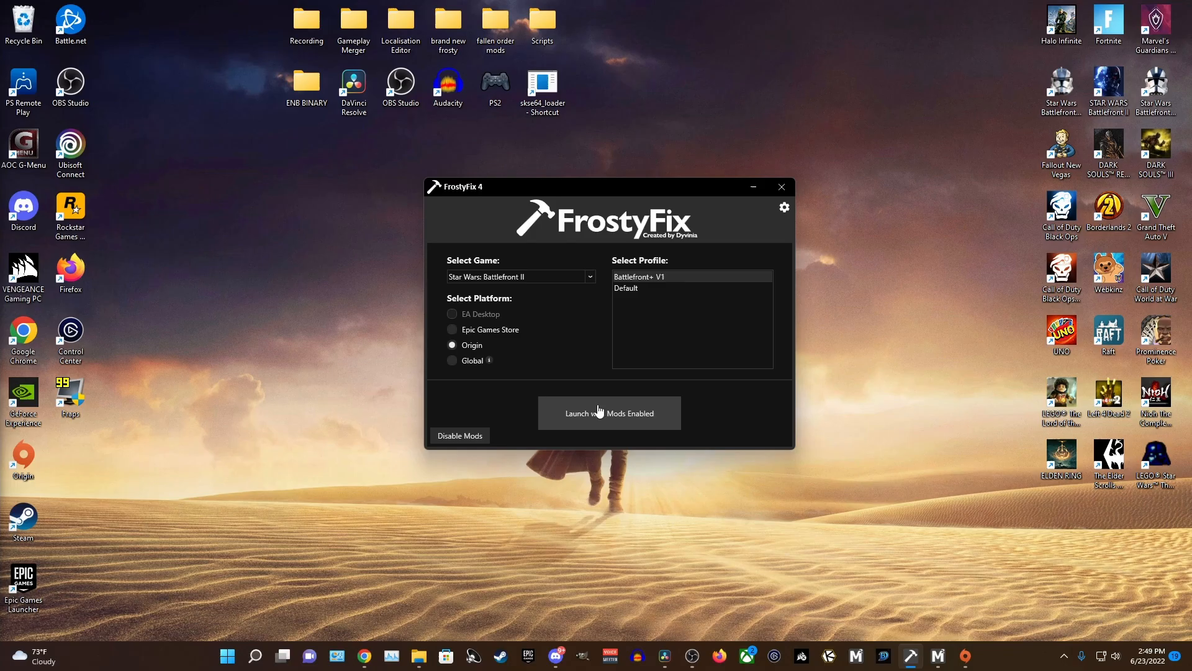
mouse_move(617, 417)
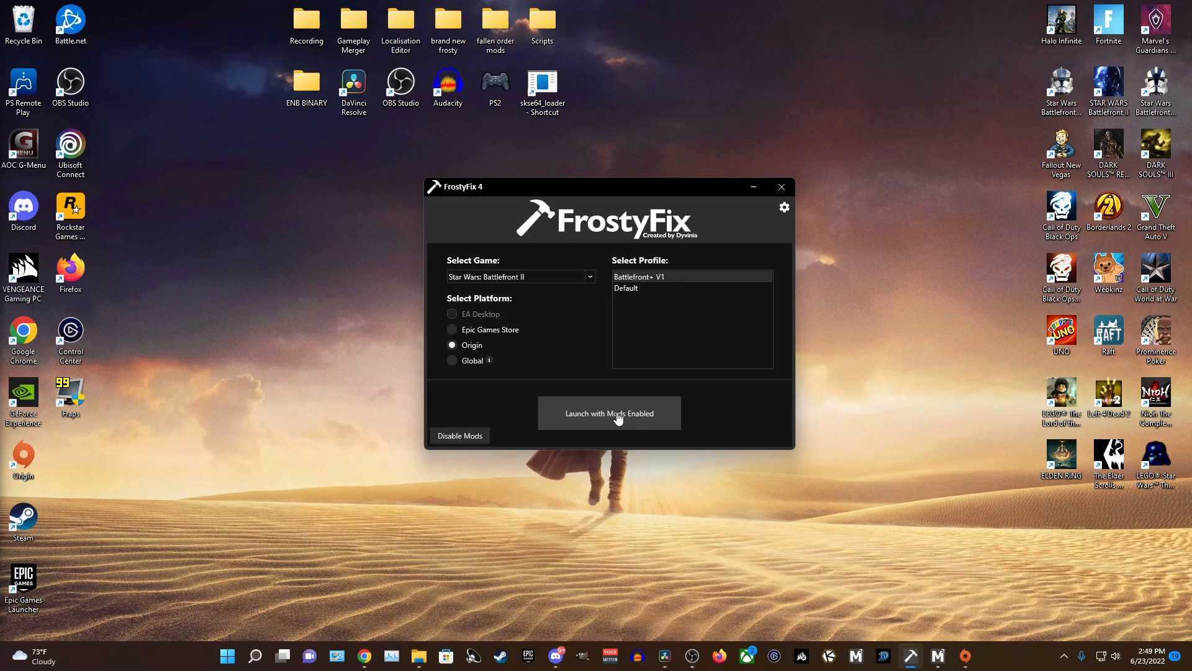
click(609, 412)
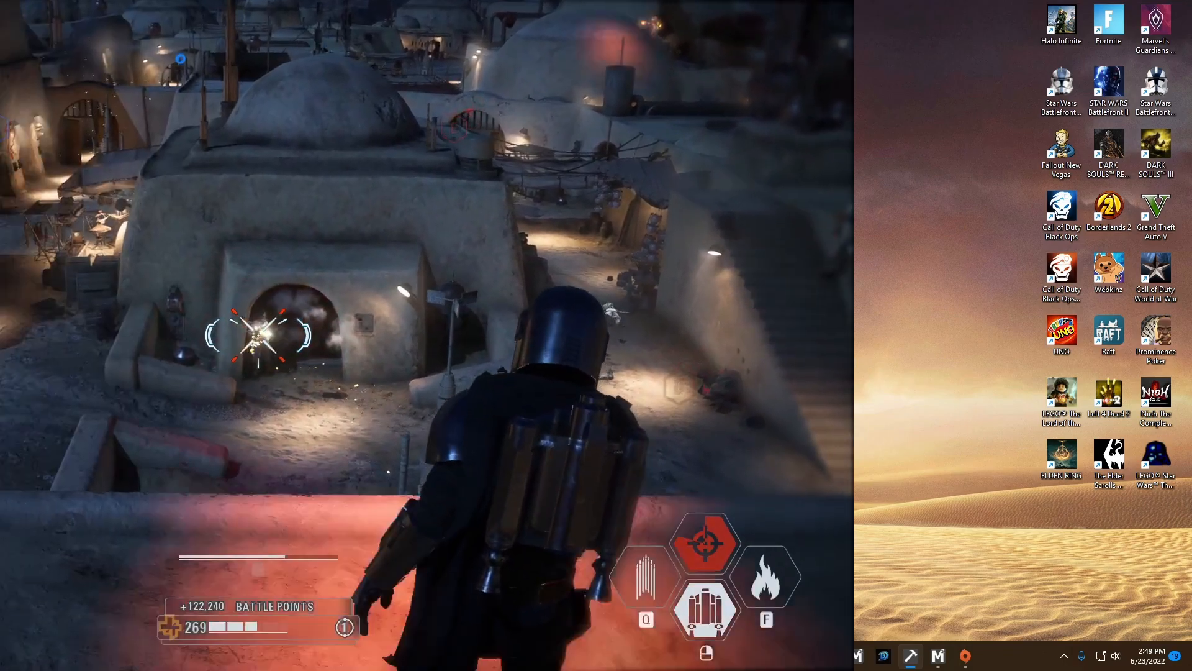